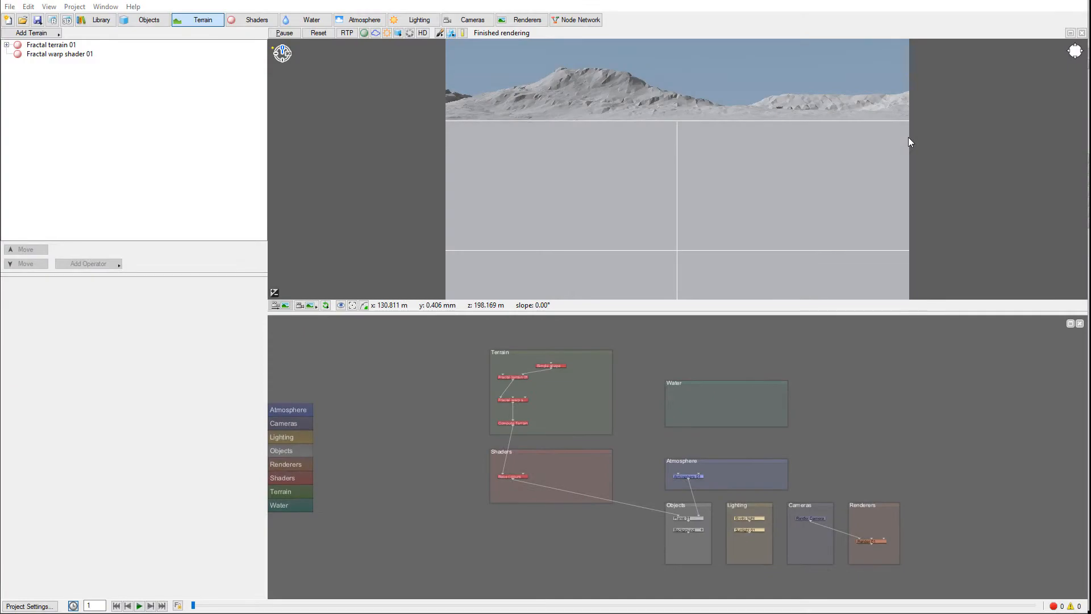
mouse_move(647, 143)
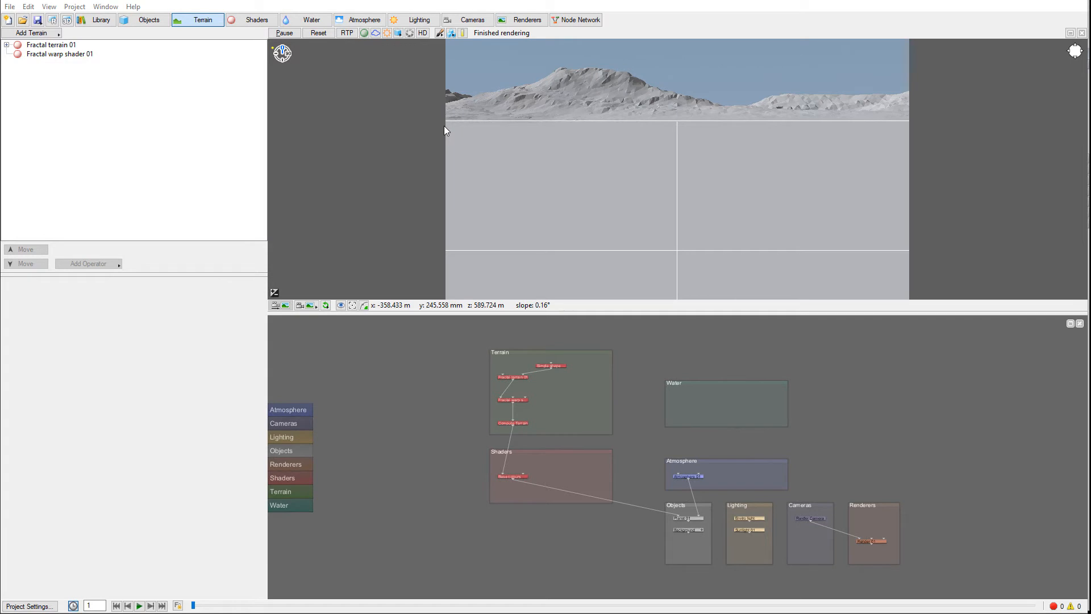
mouse_move(791, 579)
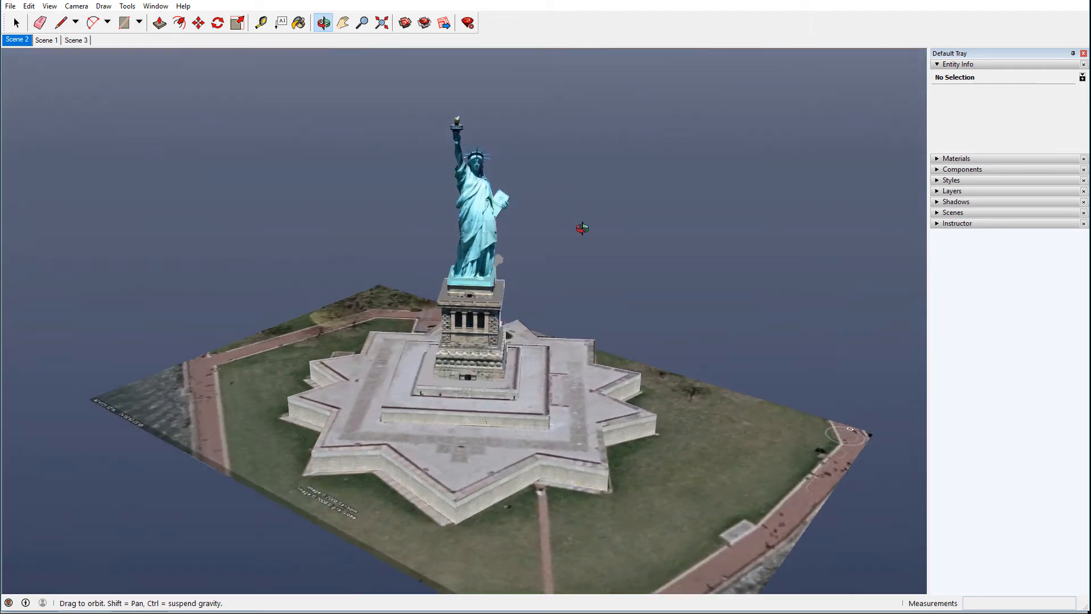
Orbit around the Statue of Liberty model to view another side, then back toward the front.
left_click_drag(582, 228, 765, 216)
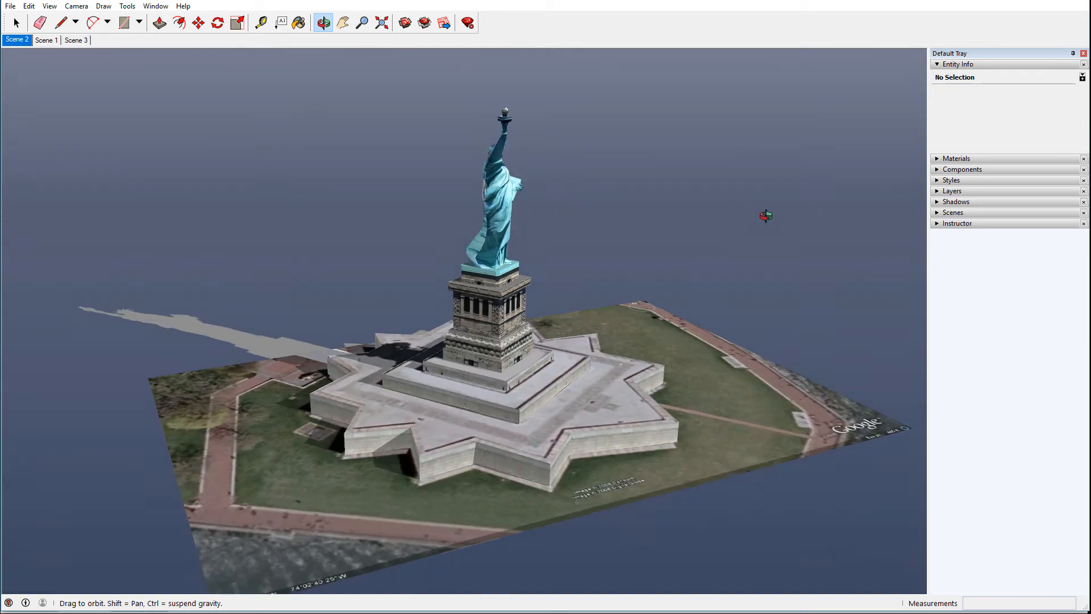
left_click_drag(765, 216, 494, 358)
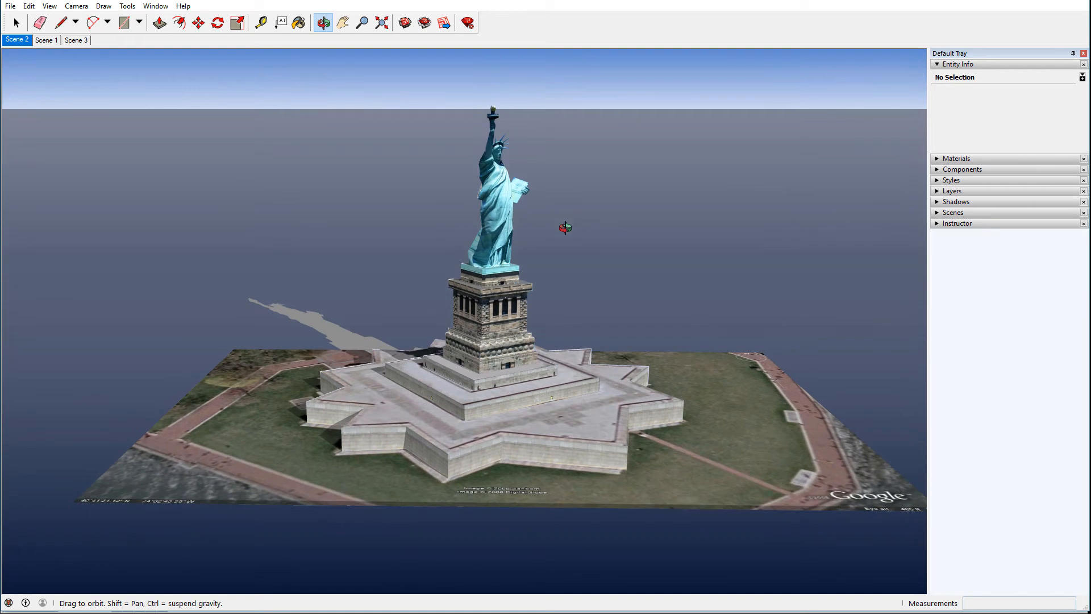
mouse_move(624, 285)
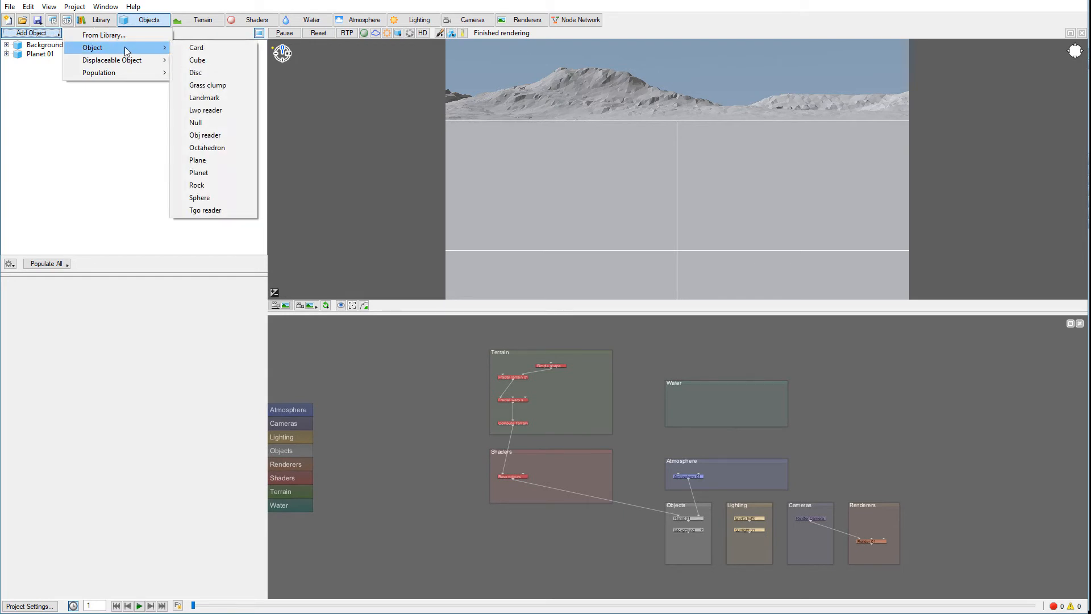
mouse_move(206, 110)
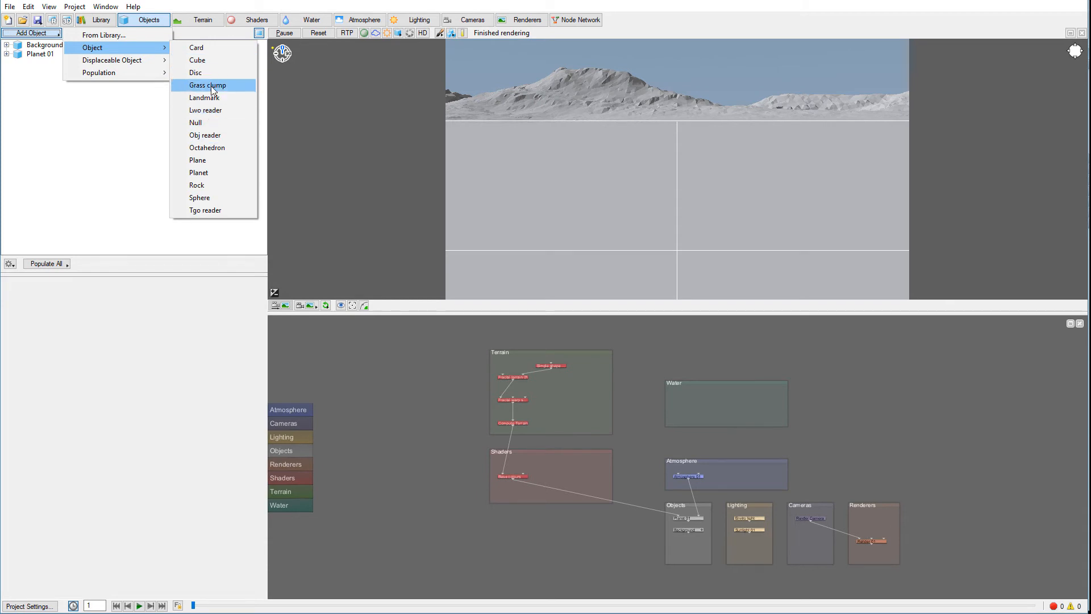
mouse_move(214, 198)
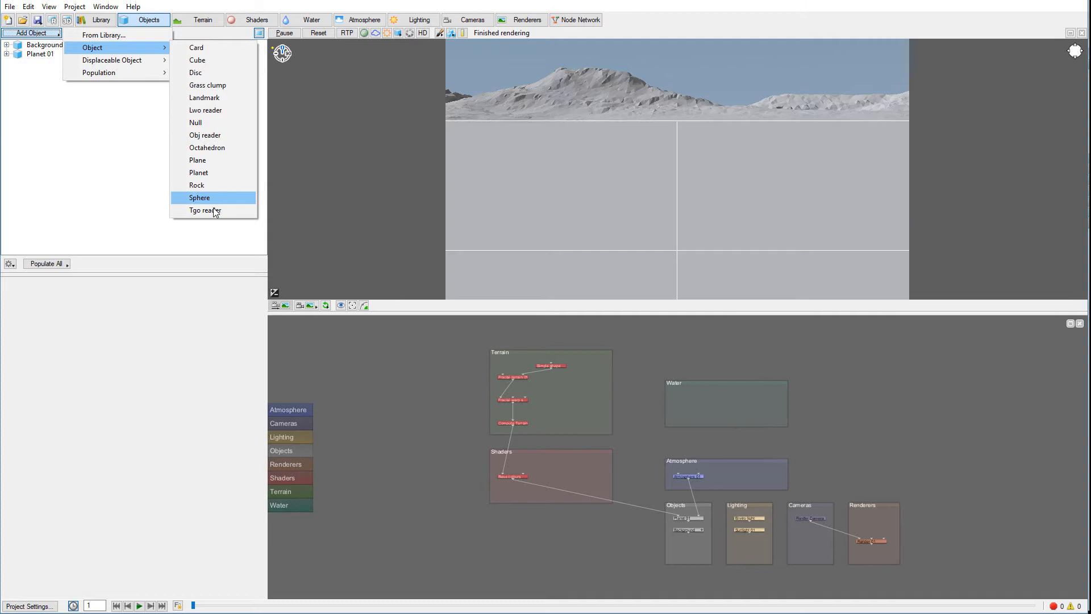
mouse_move(204, 97)
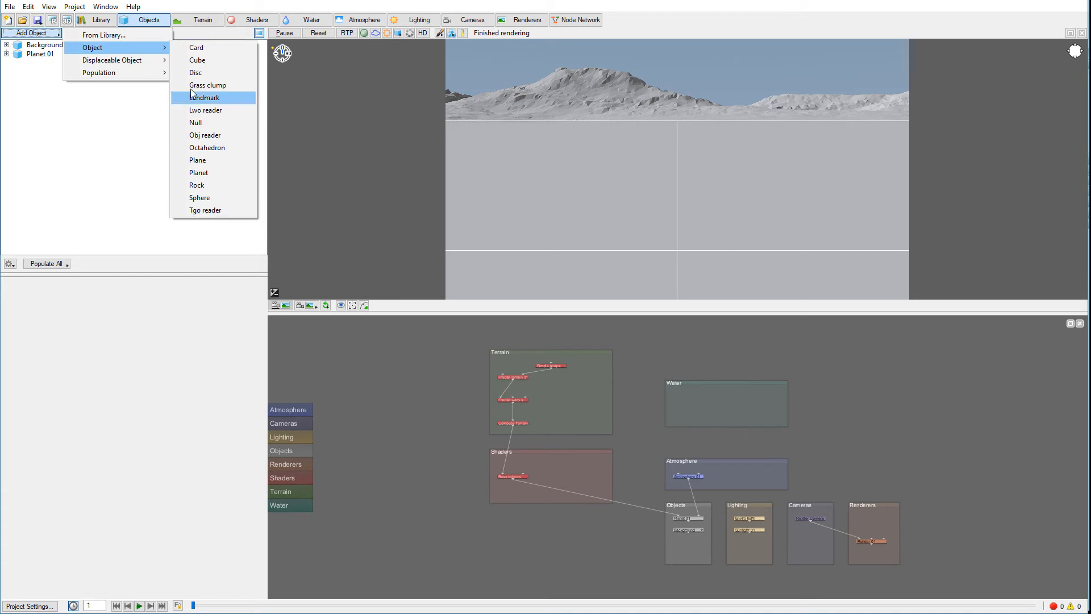
mouse_move(205, 210)
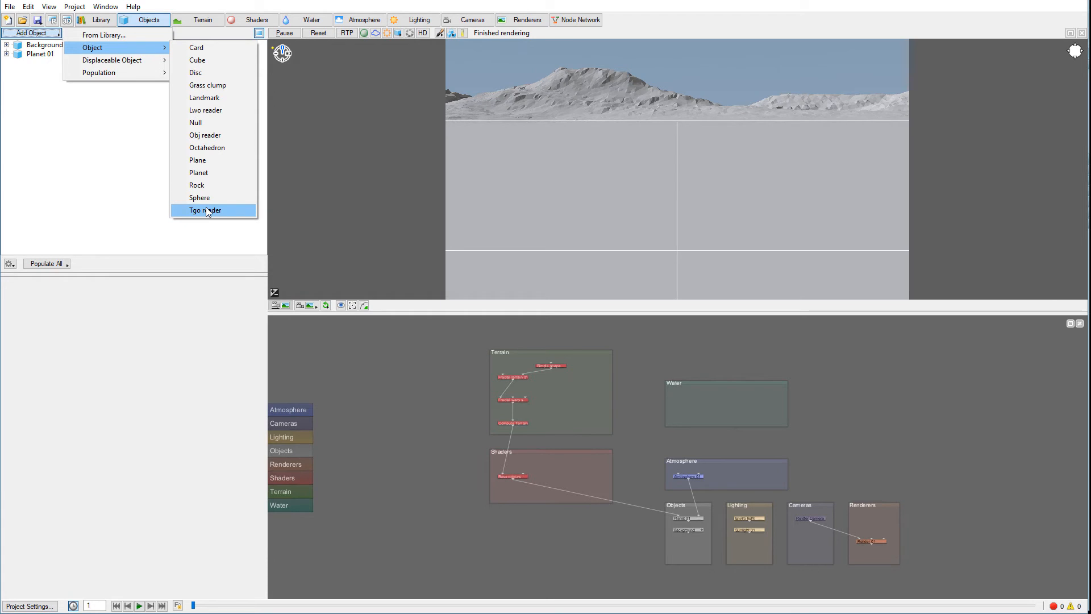
mouse_move(207, 148)
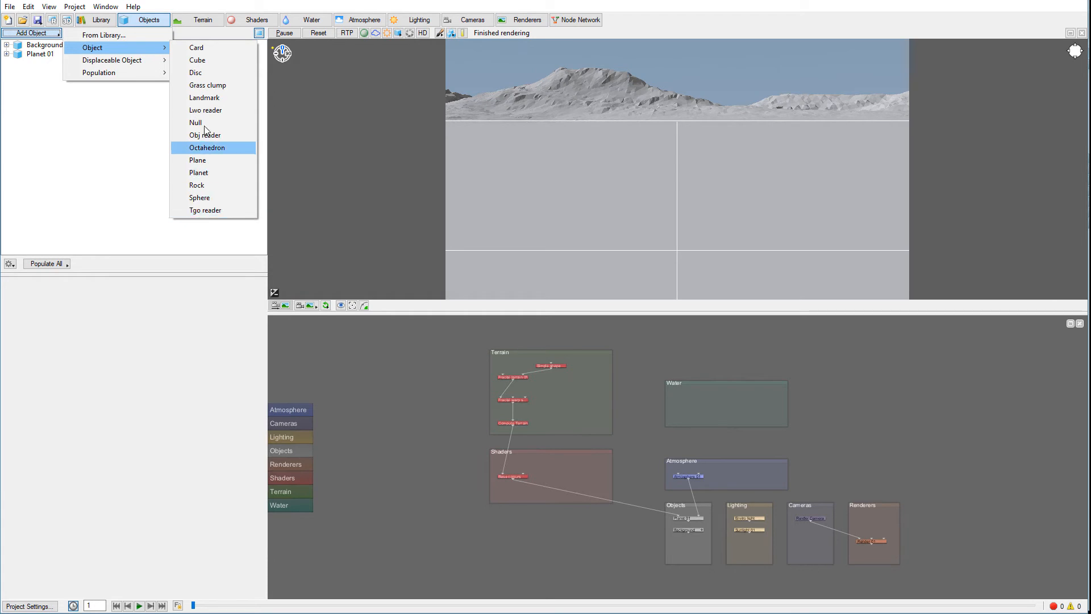
mouse_move(205, 135)
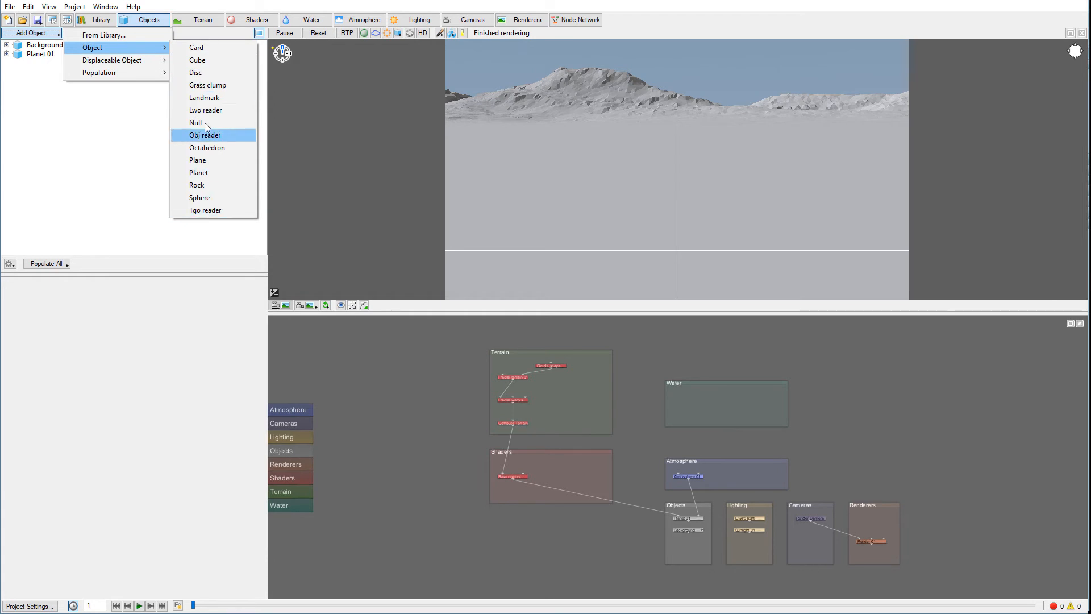
mouse_move(205, 135)
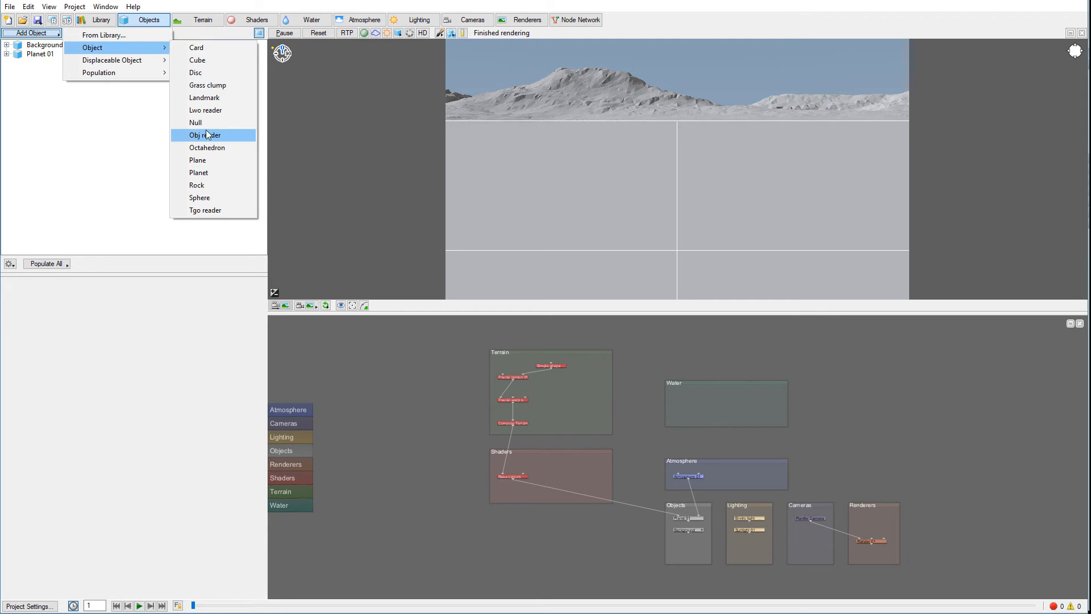
mouse_move(228, 139)
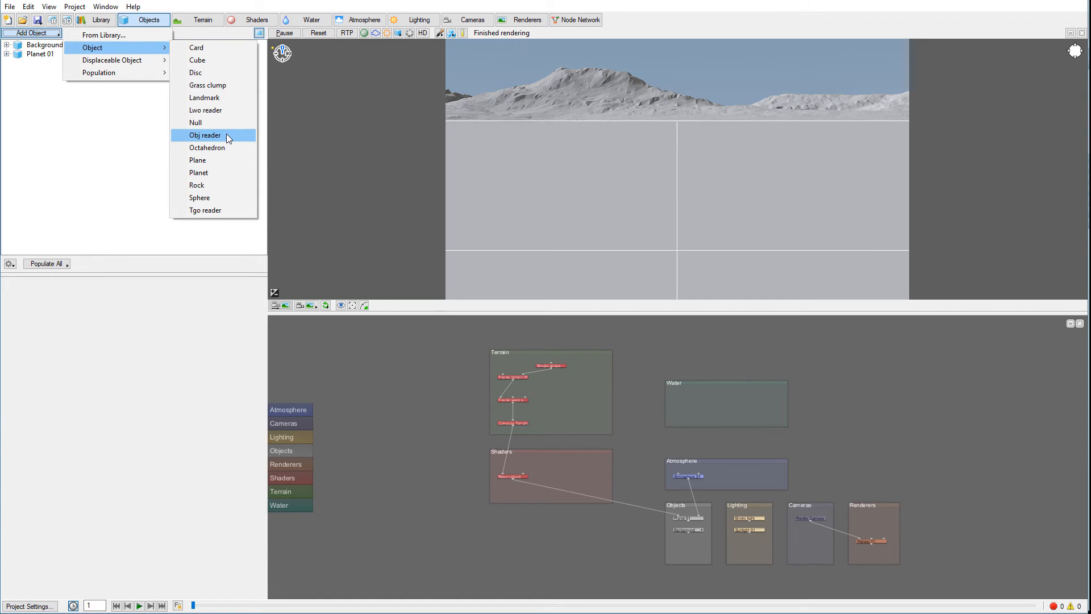
mouse_move(757, 572)
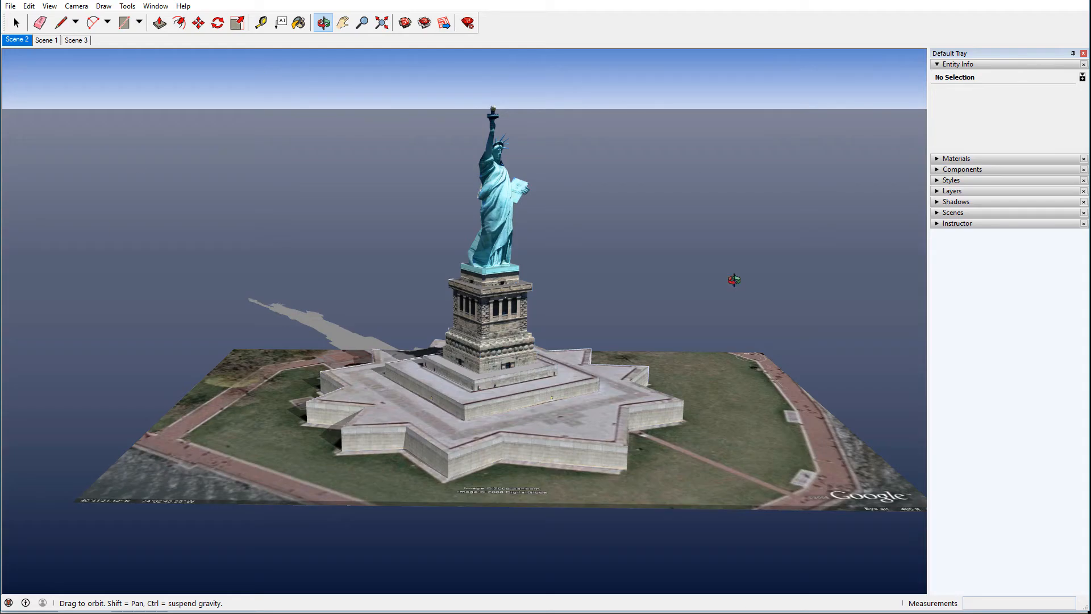
mouse_move(205, 71)
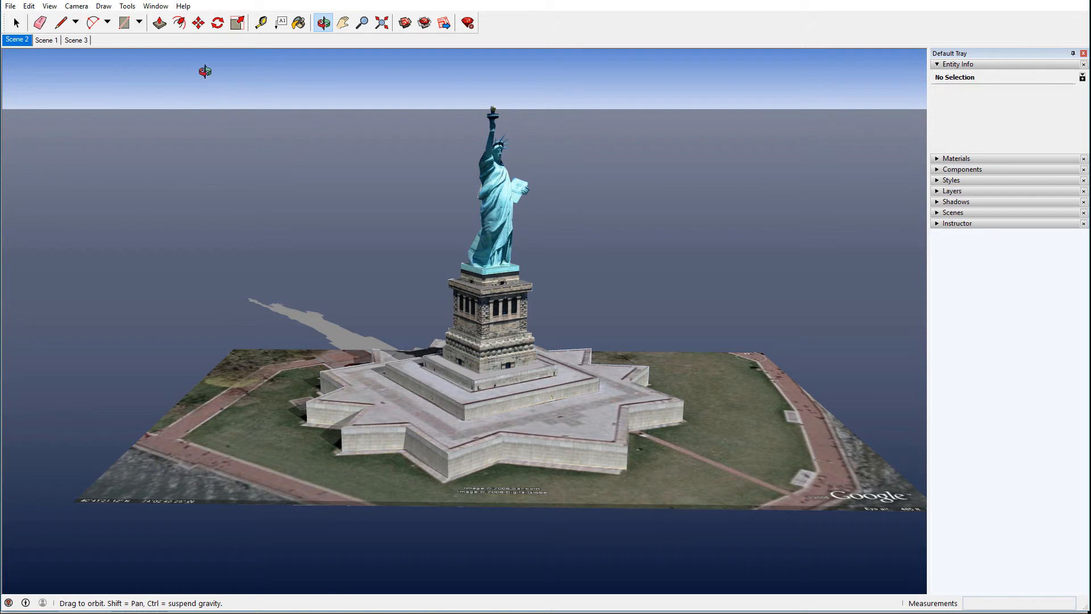
mouse_move(487, 190)
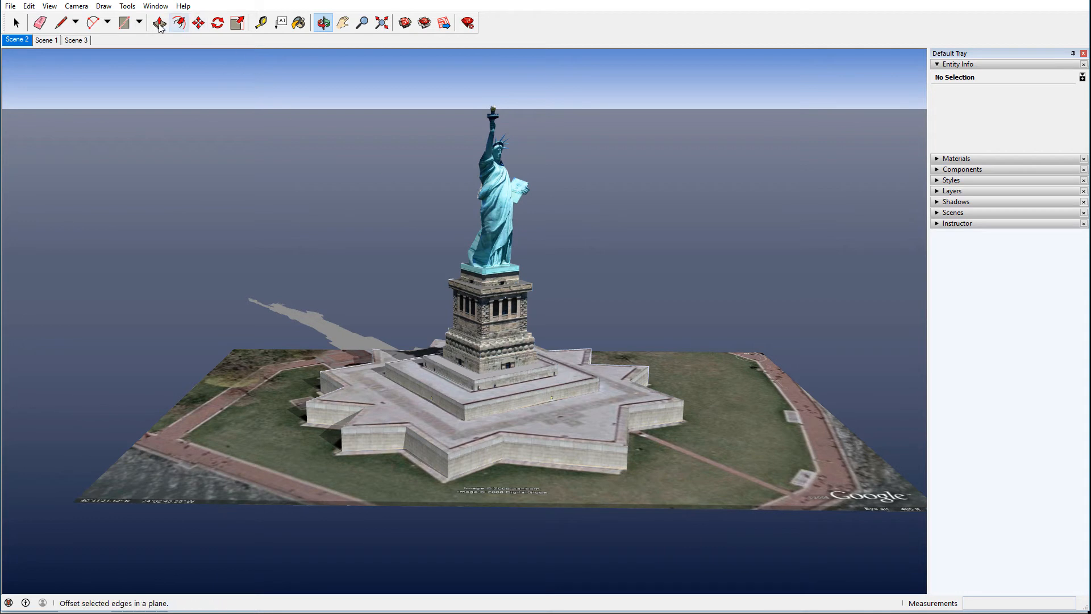
Check the statue's base with the Select tool, clear the selection, and open the File menu.
left_click(15, 22)
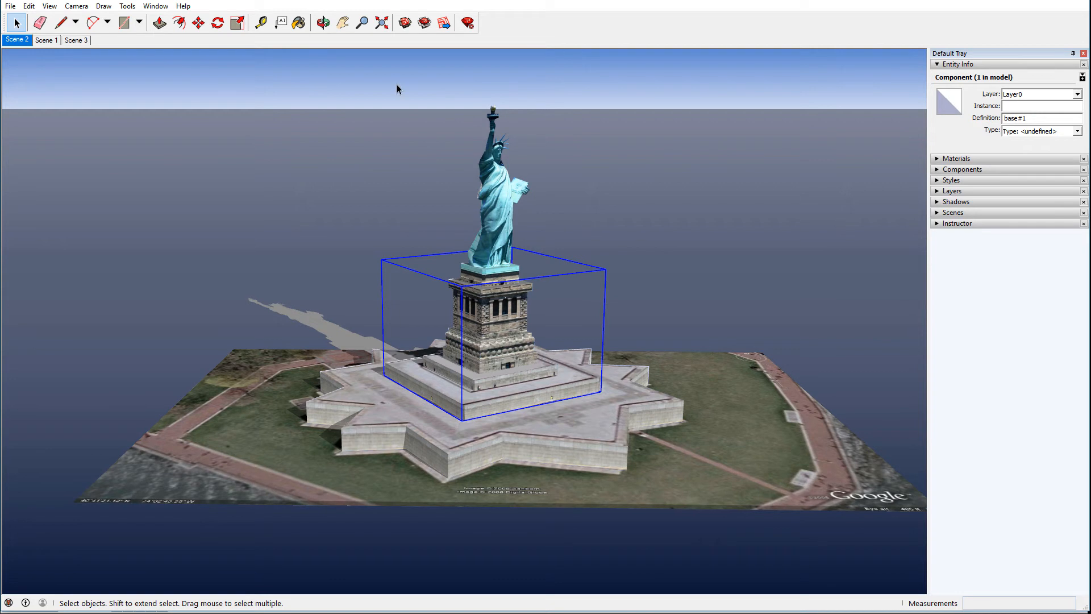
left_click(500, 180)
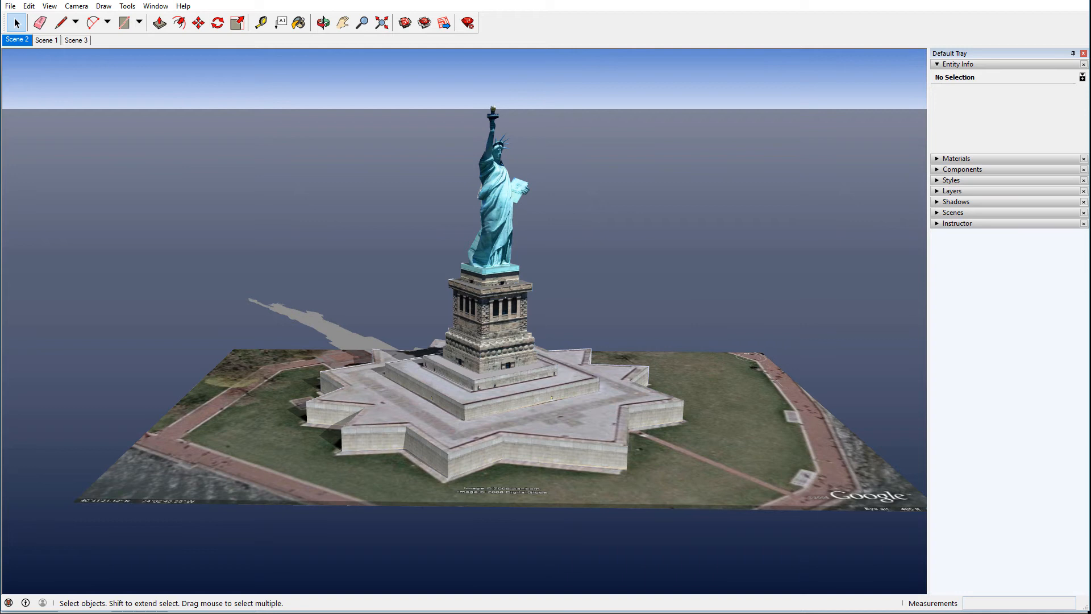
mouse_move(654, 99)
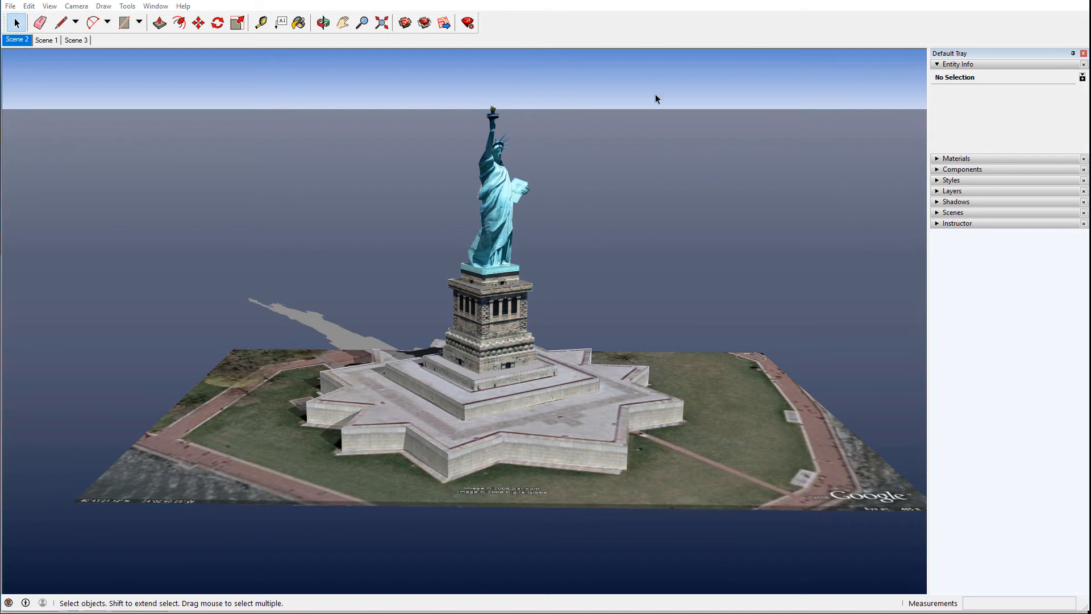
mouse_move(408, 144)
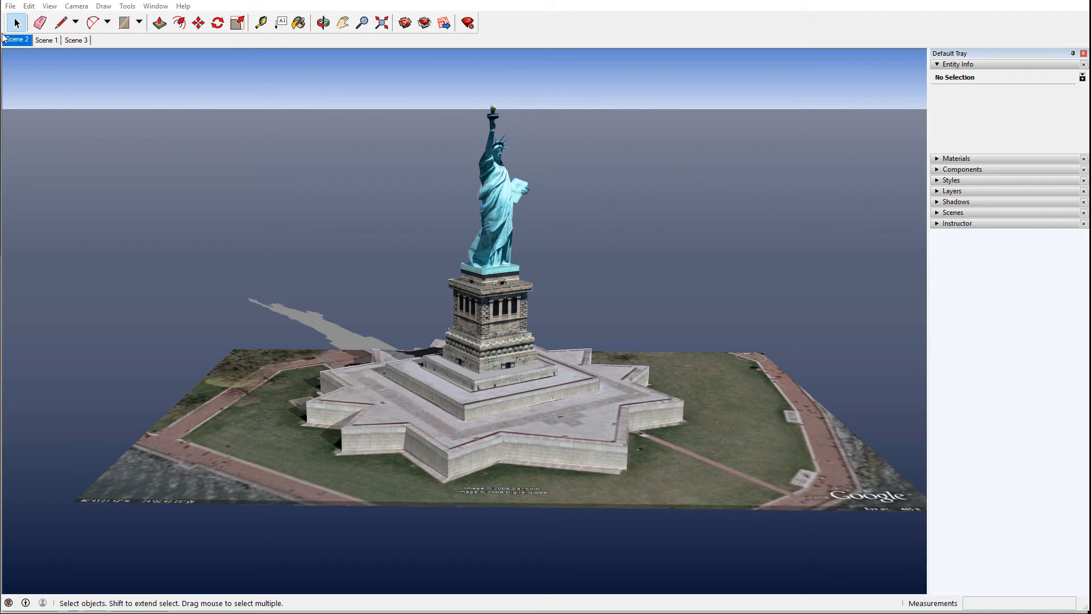
left_click(9, 6)
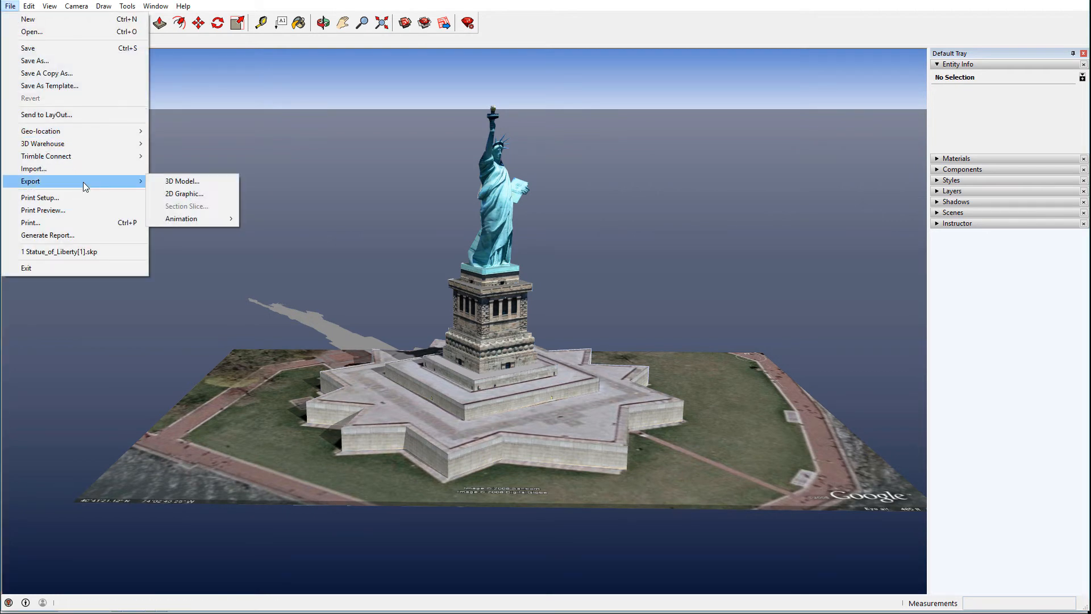
Start a 3D Model export and set the file type to OBJ File (*.obj).
left_click(181, 180)
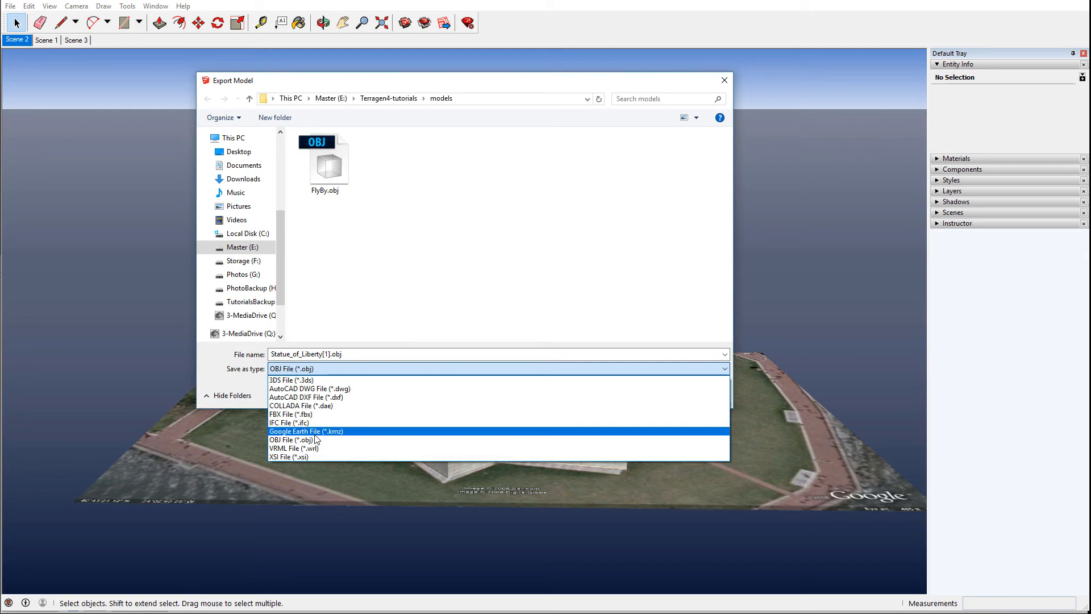
left_click(286, 440)
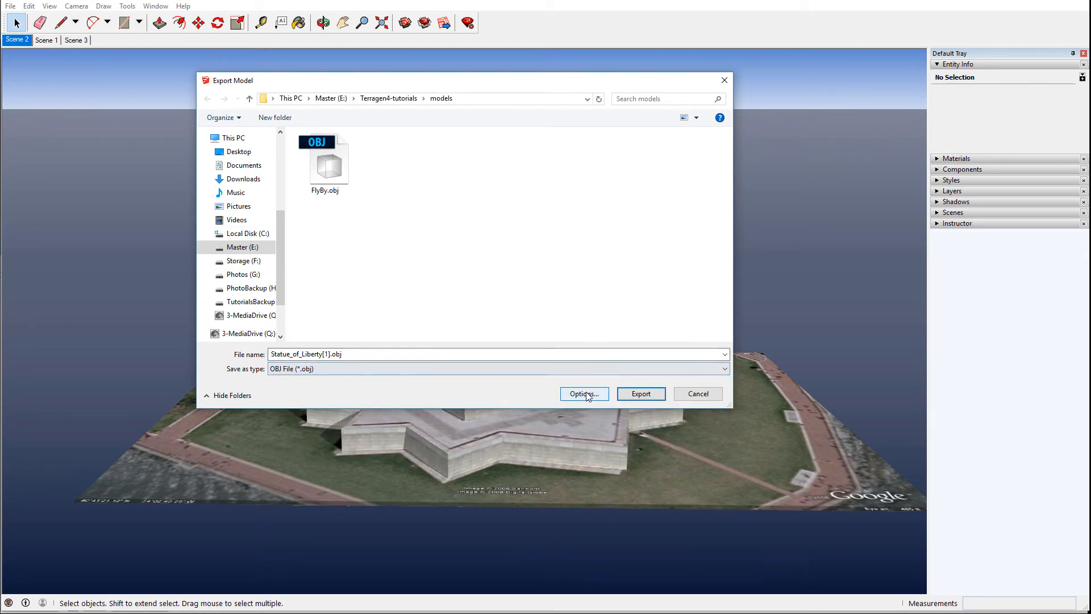
Set the OBJ export options, keeping units in Feet.
left_click(583, 393)
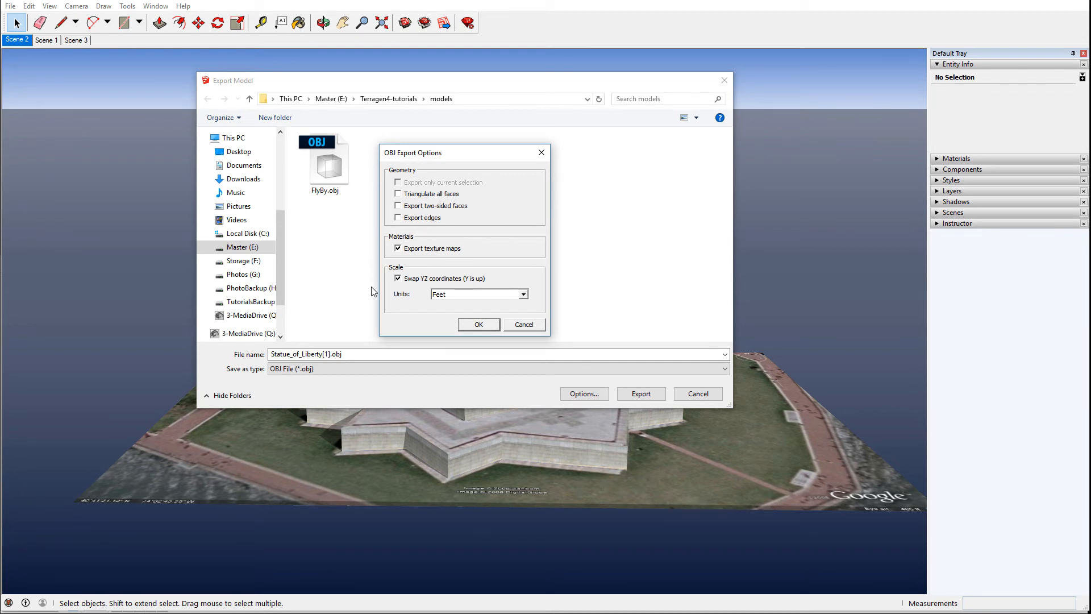
left_click(520, 293)
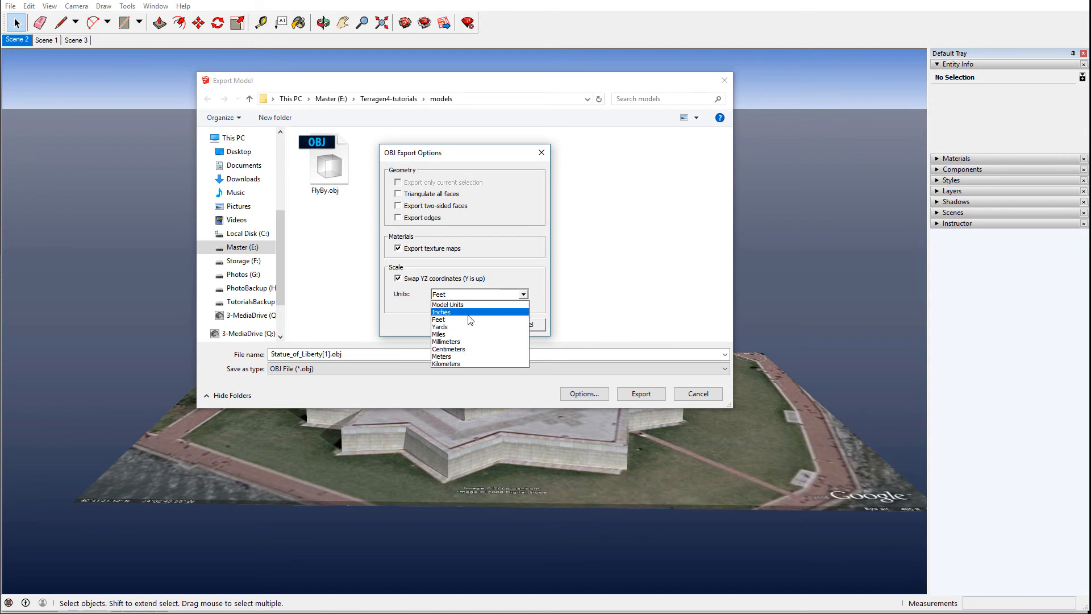
left_click(439, 319)
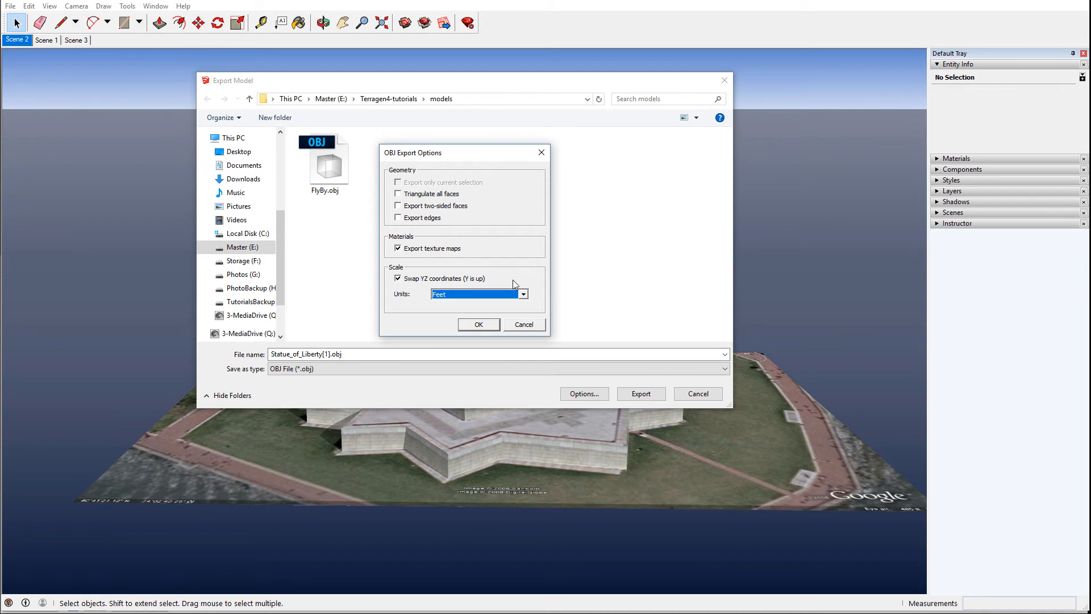
mouse_move(590, 223)
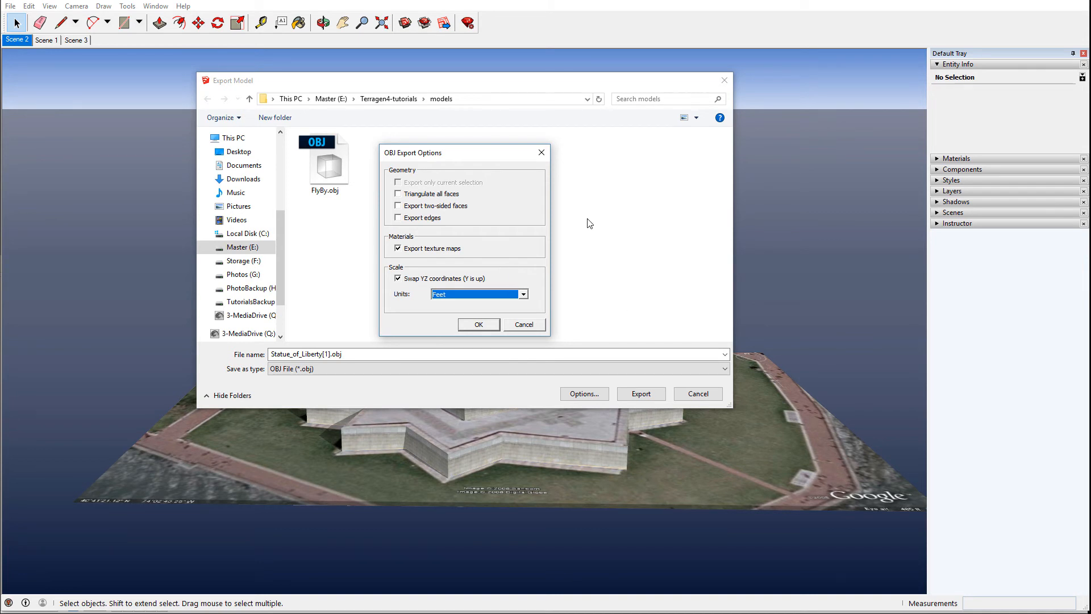
mouse_move(491, 260)
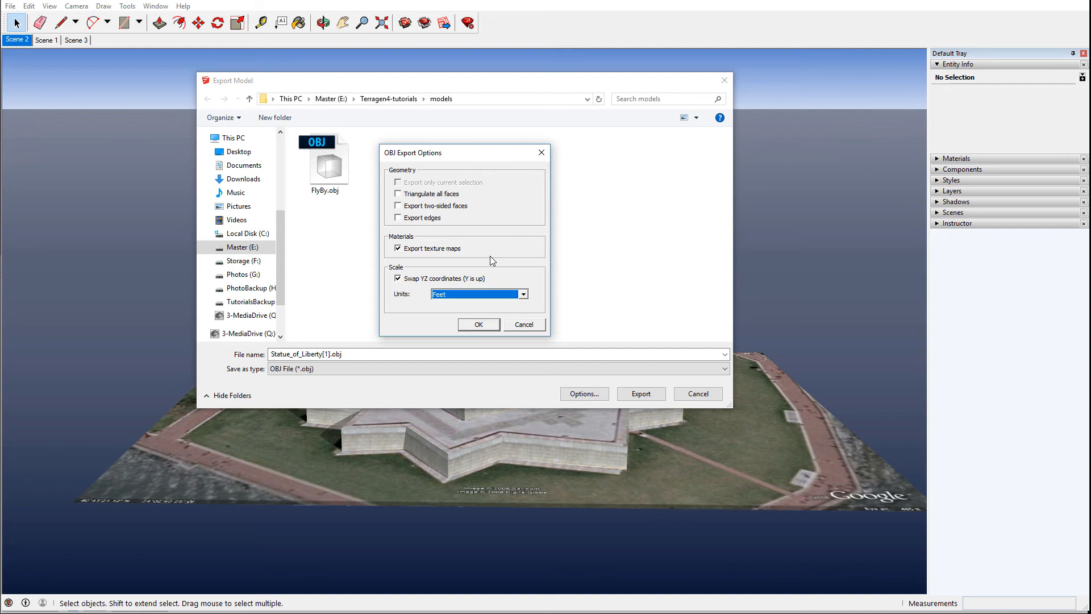
left_click(478, 325)
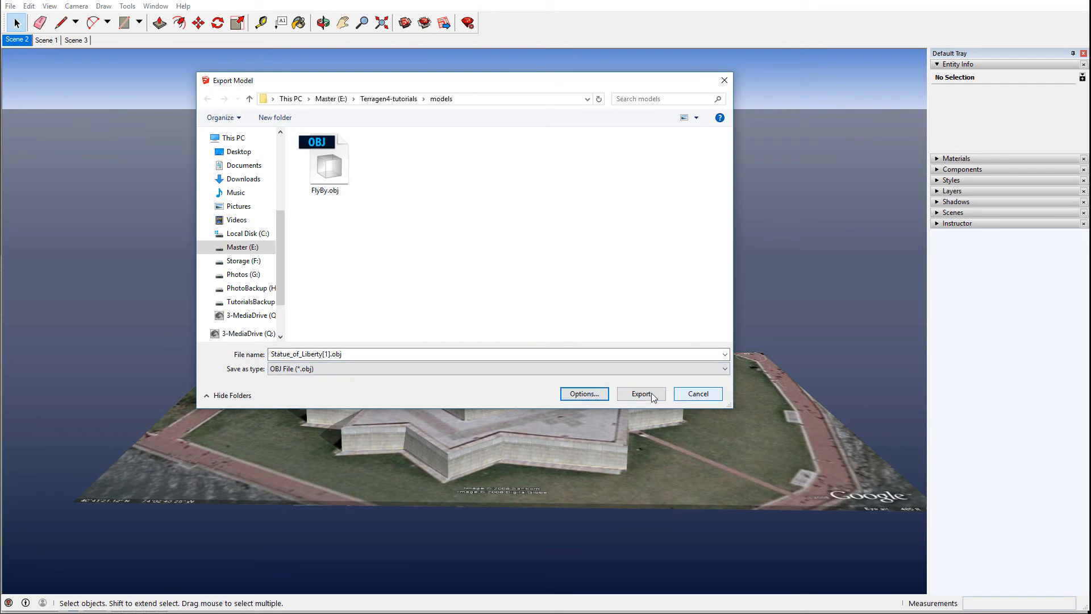
Export the OBJ file and dismiss the export results summary.
left_click(640, 393)
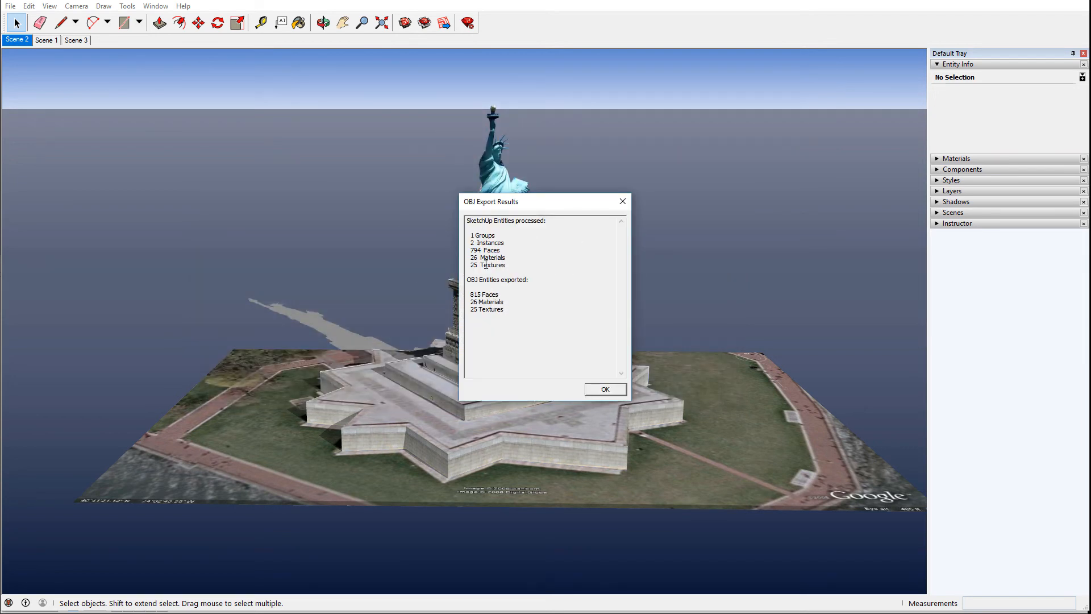
left_click(604, 388)
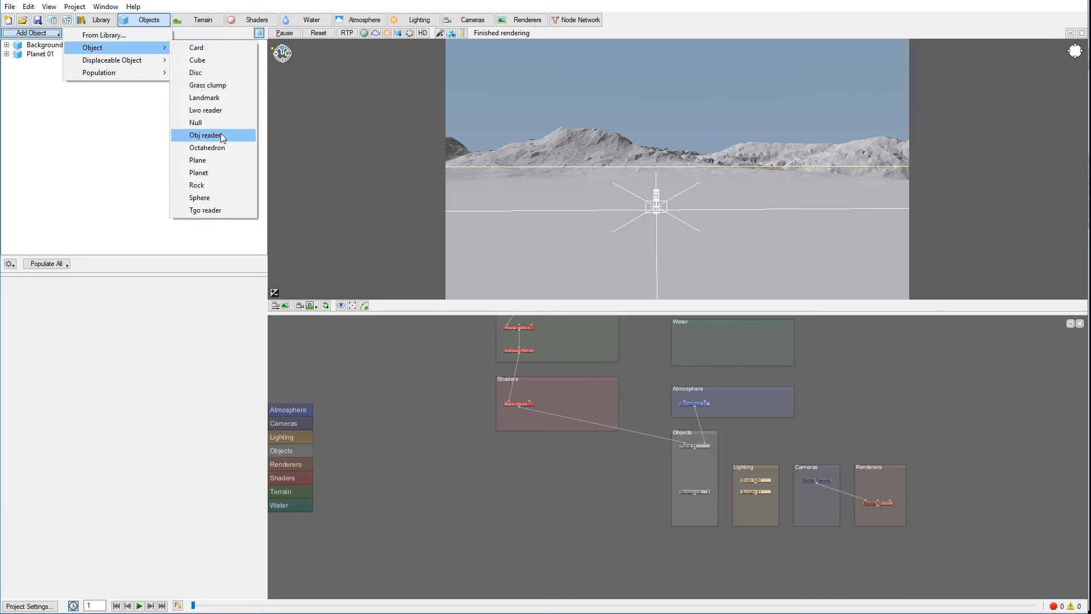
Add an Obj reader object and open Statue_of_Liberty[1].obj.
left_click(205, 136)
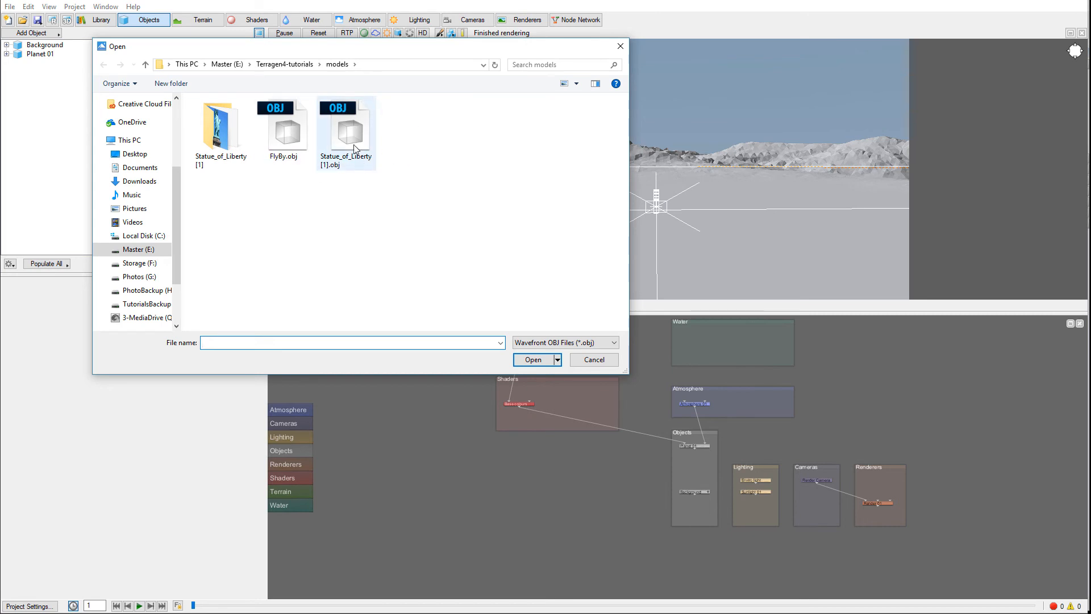
left_click(346, 129)
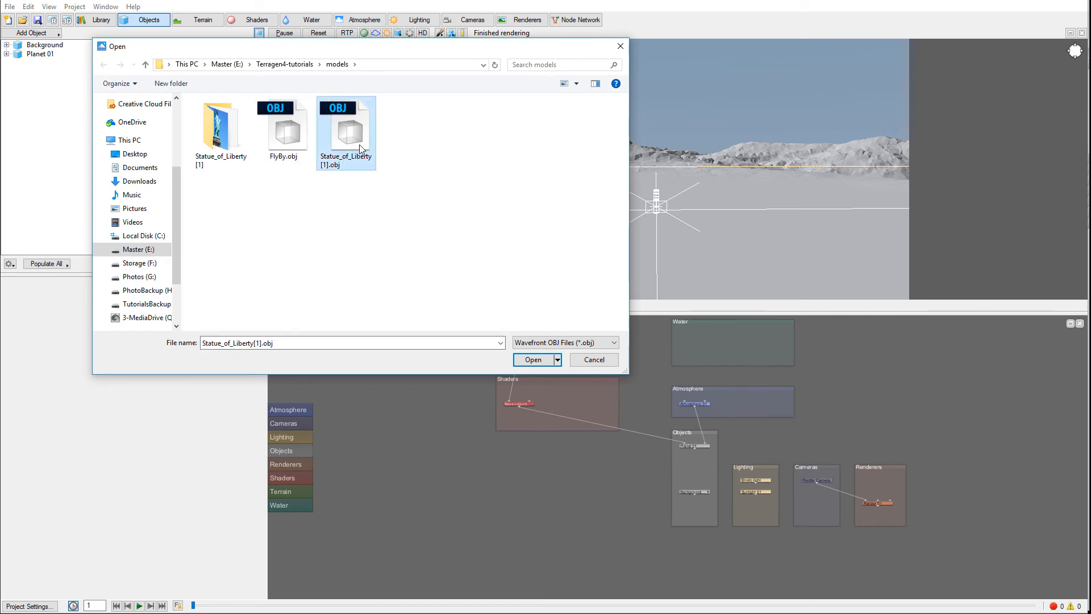
left_click(220, 129)
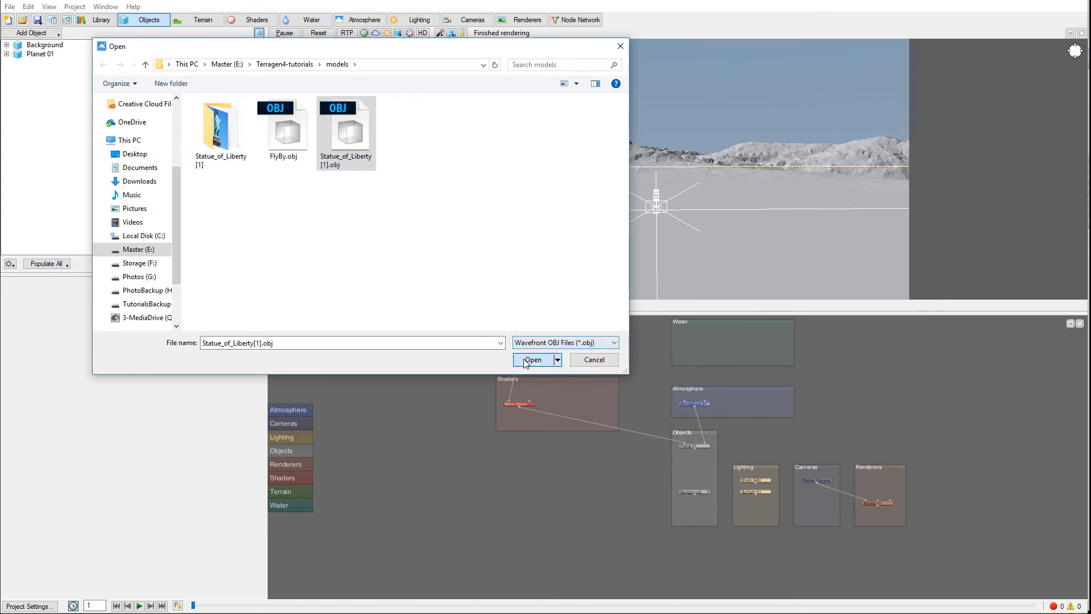
left_click(533, 360)
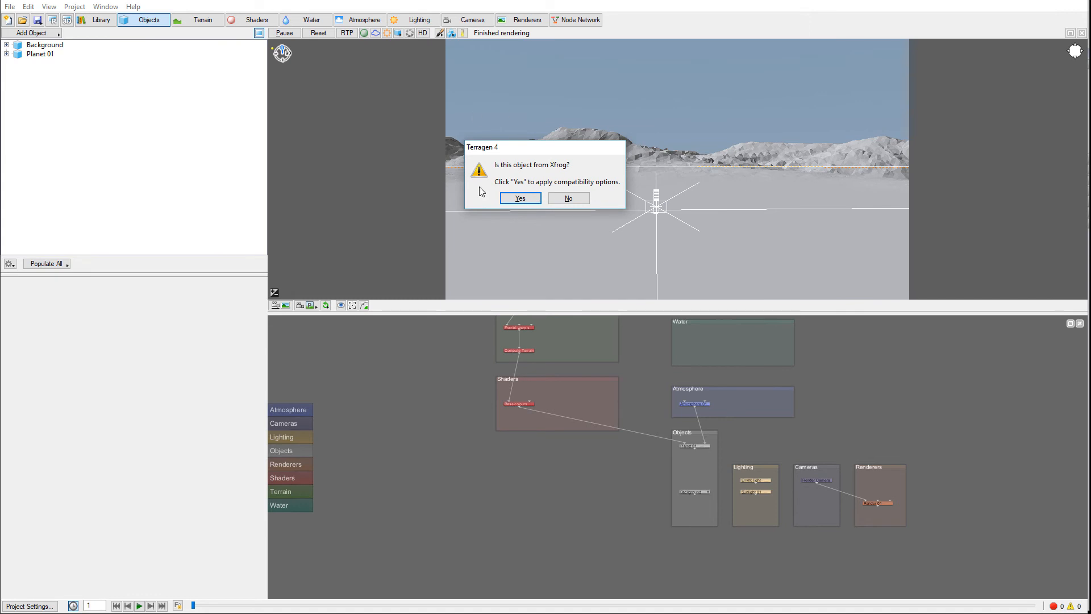
Decline the Xfrog compatibility prompt so Statue_of_Liberty[1].obj loads into the scene.
left_click(519, 198)
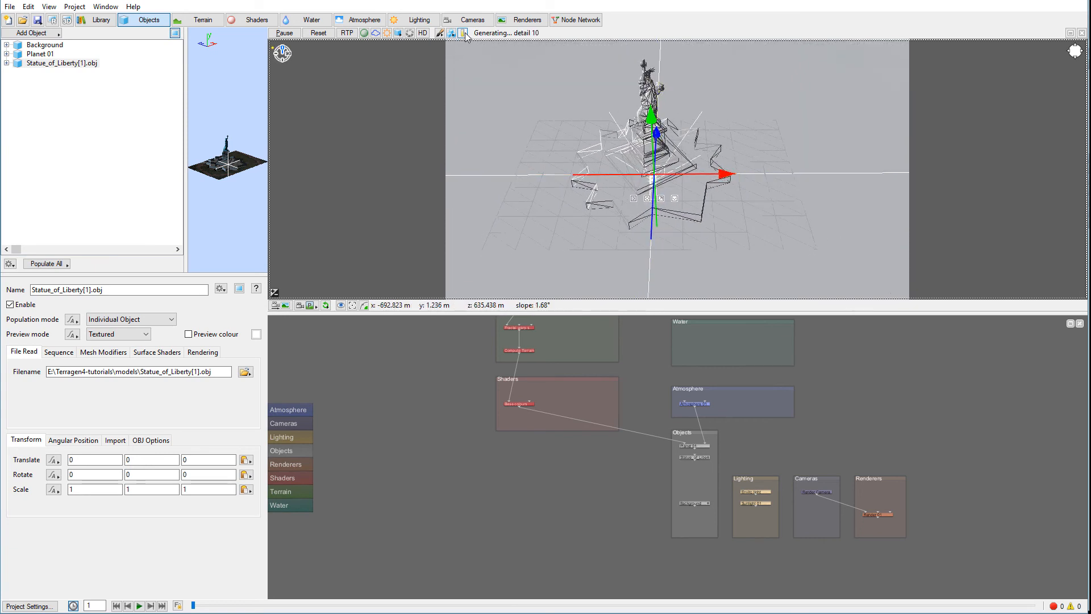
Measure across the statue's island base with the Measure tool, about 547.9 m.
left_click(462, 33)
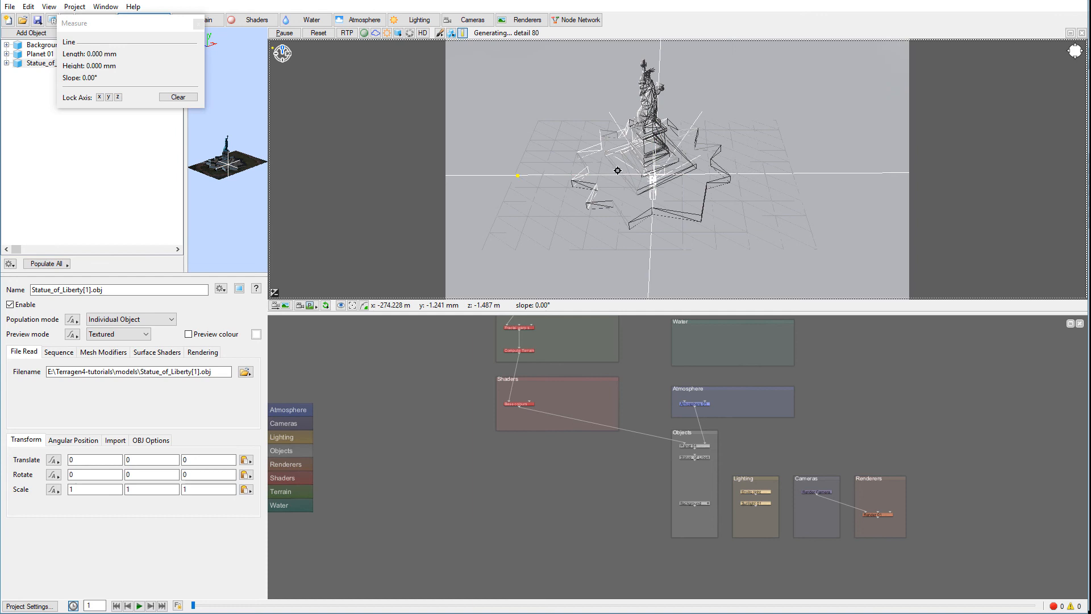
left_click_drag(517, 175, 793, 175)
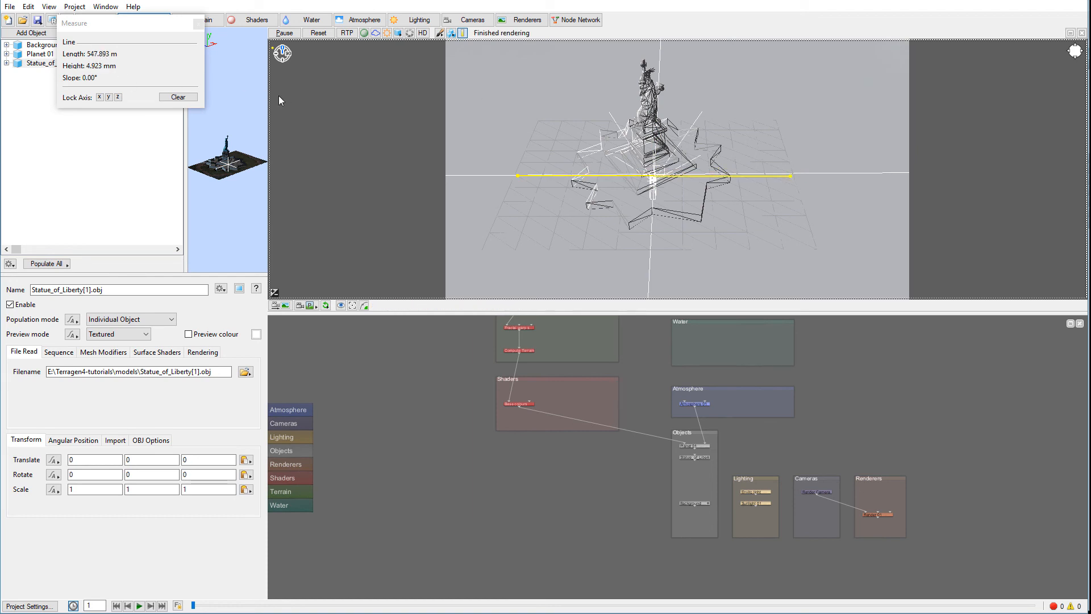
mouse_move(808, 90)
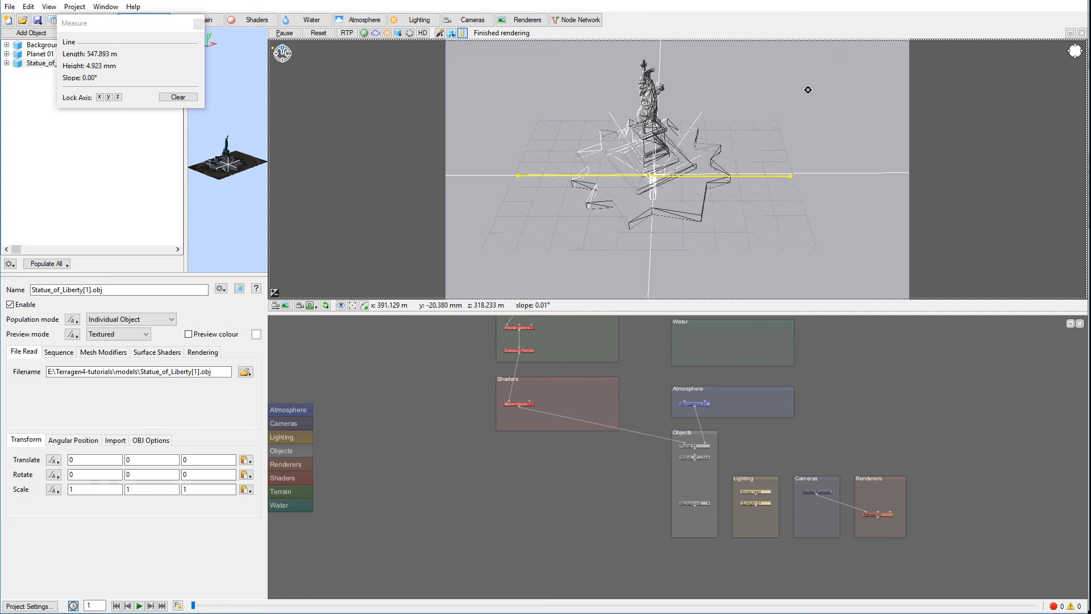
mouse_move(713, 131)
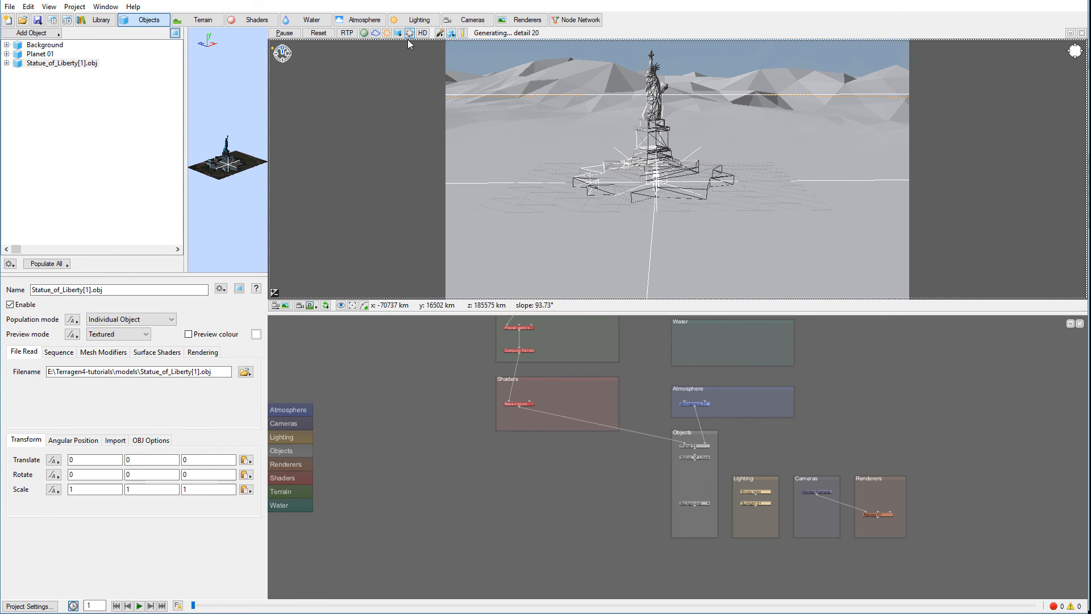
Set the object preview mode to Show as wireframes.
left_click(398, 33)
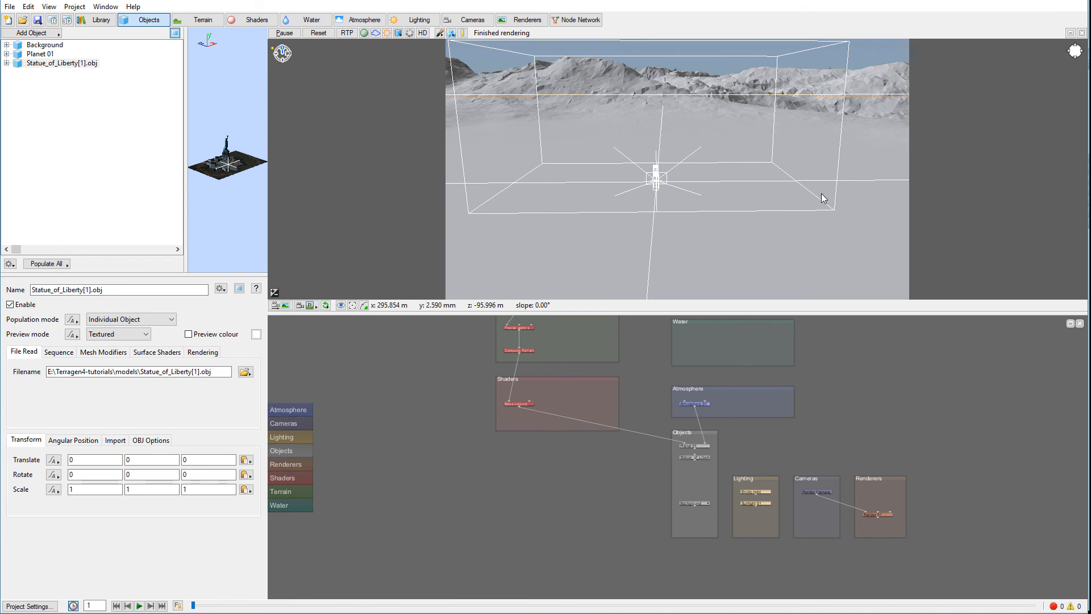
mouse_move(536, 180)
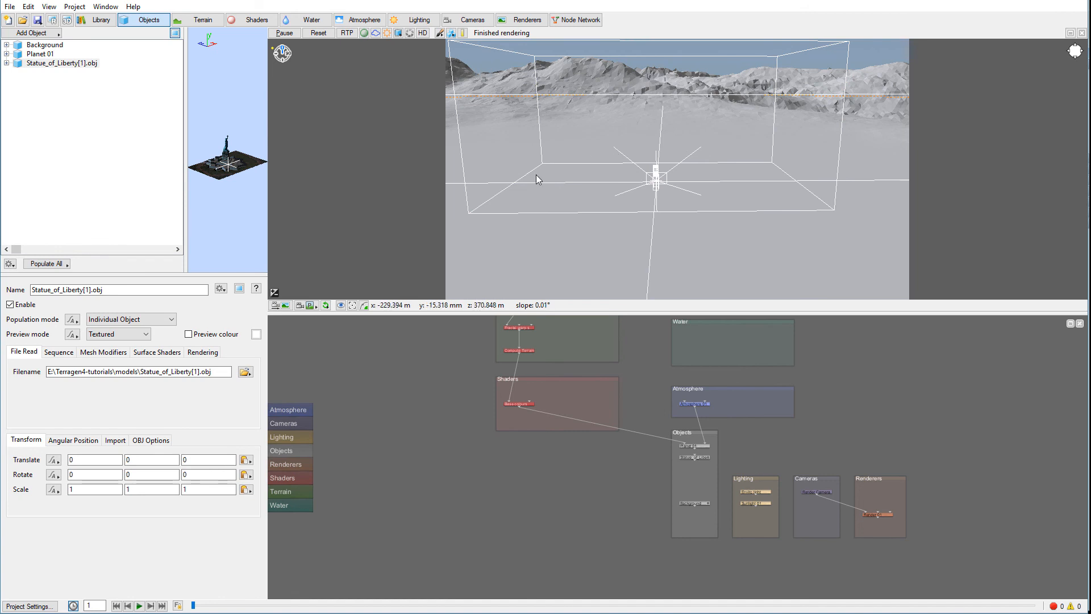
left_click(399, 33)
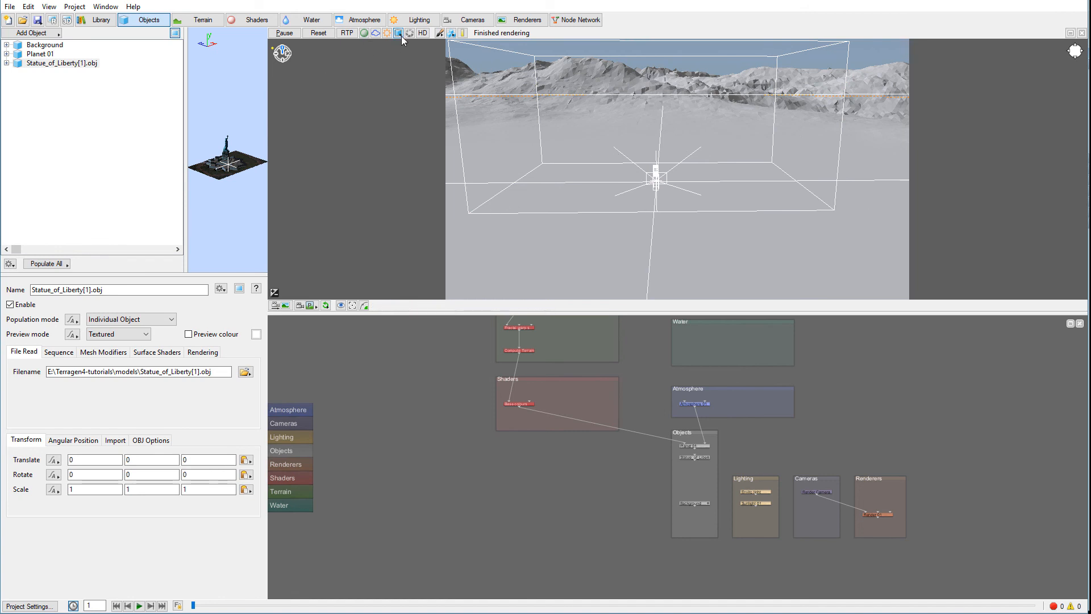
left_click(398, 33)
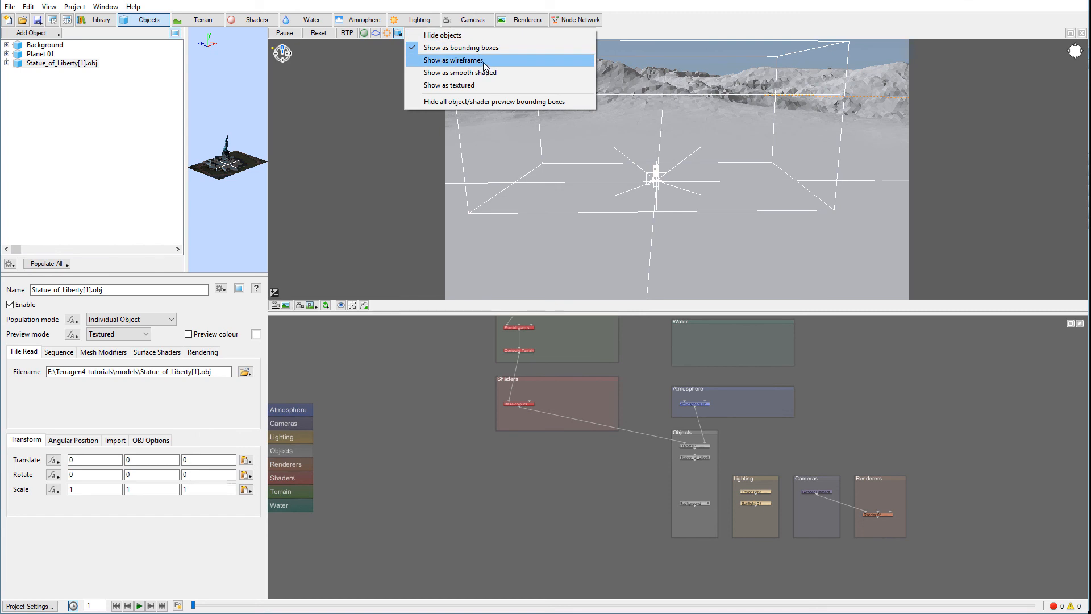
left_click(453, 59)
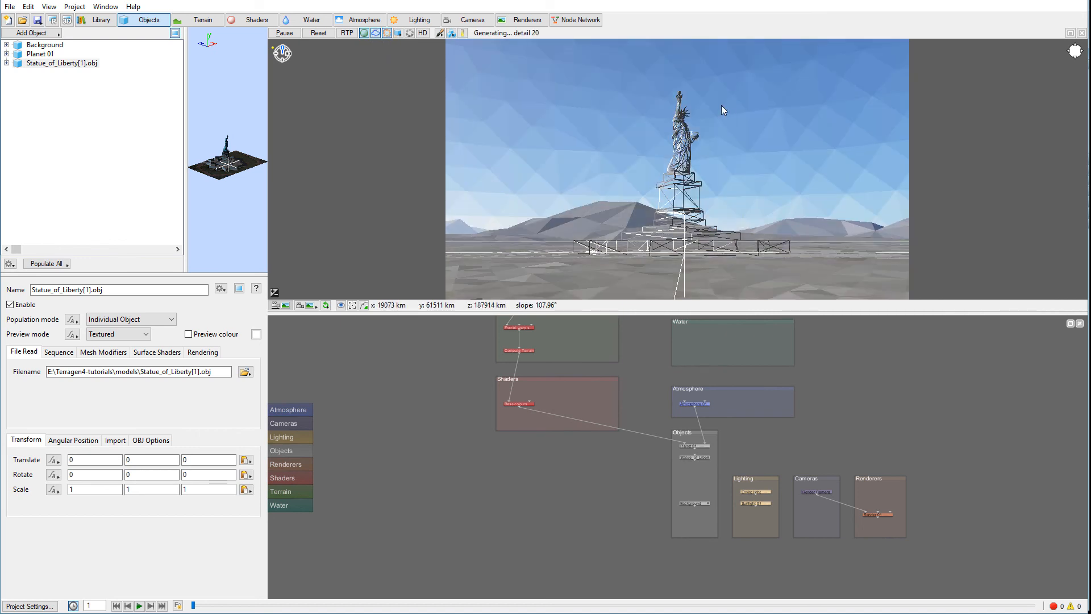
Enable RTP ray-traced preview to render the textured statue against the sky.
left_click(346, 33)
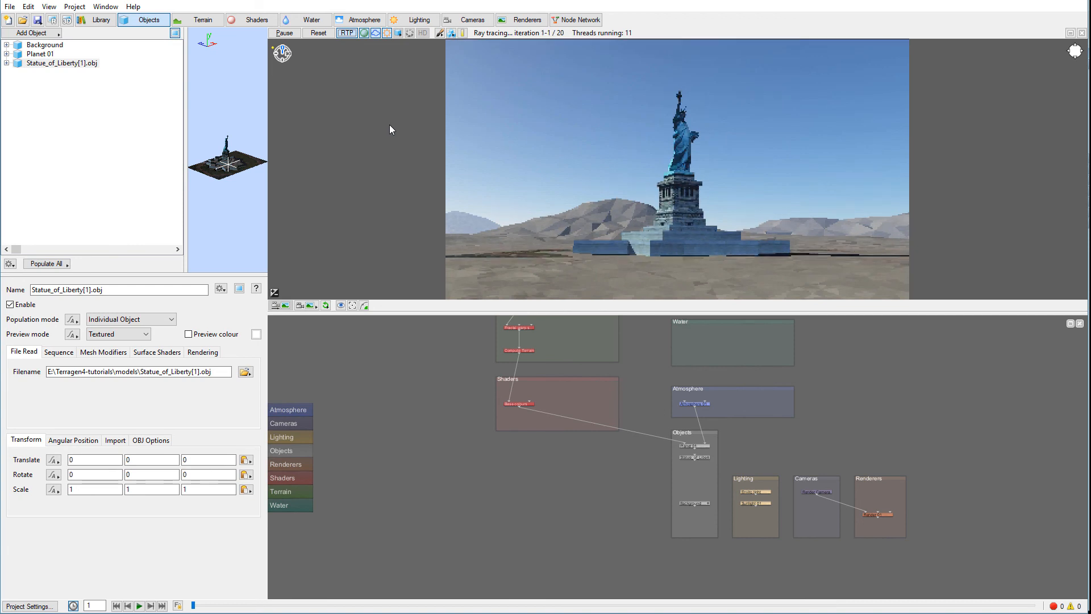
mouse_move(864, 139)
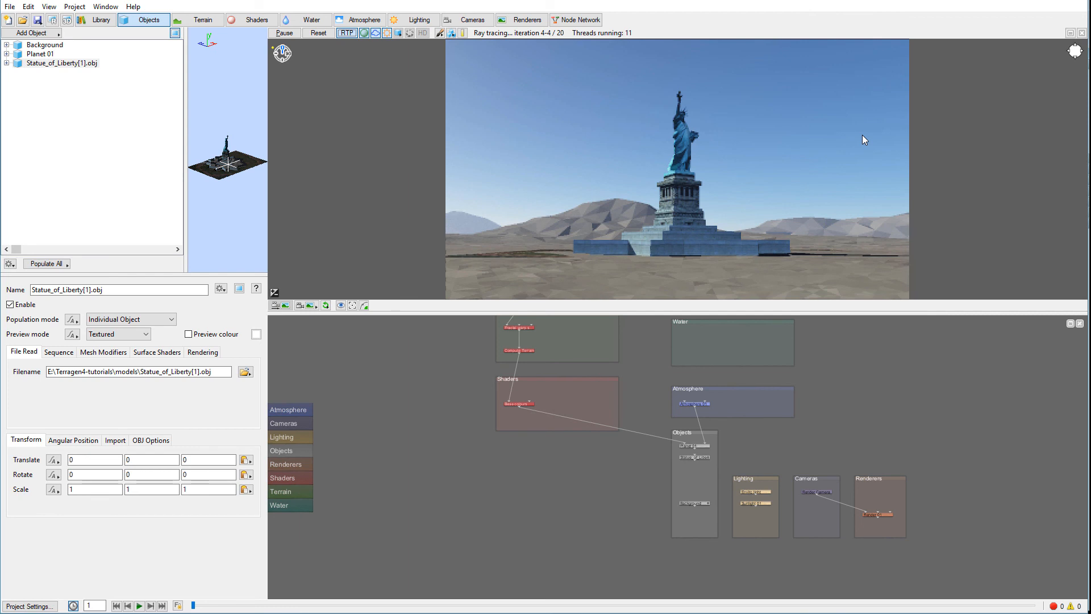
mouse_move(560, 212)
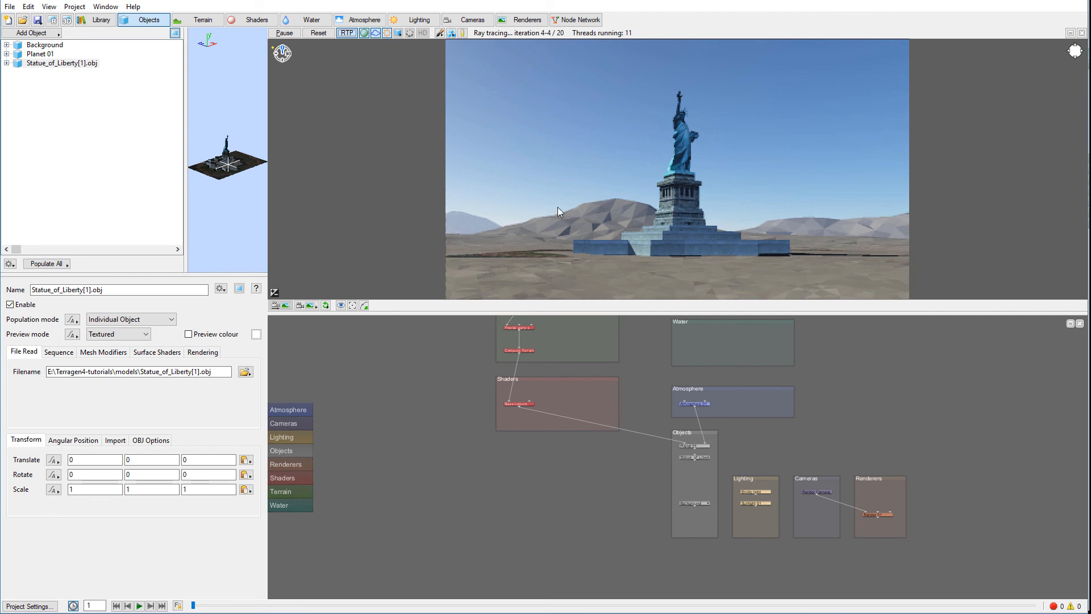
mouse_move(654, 184)
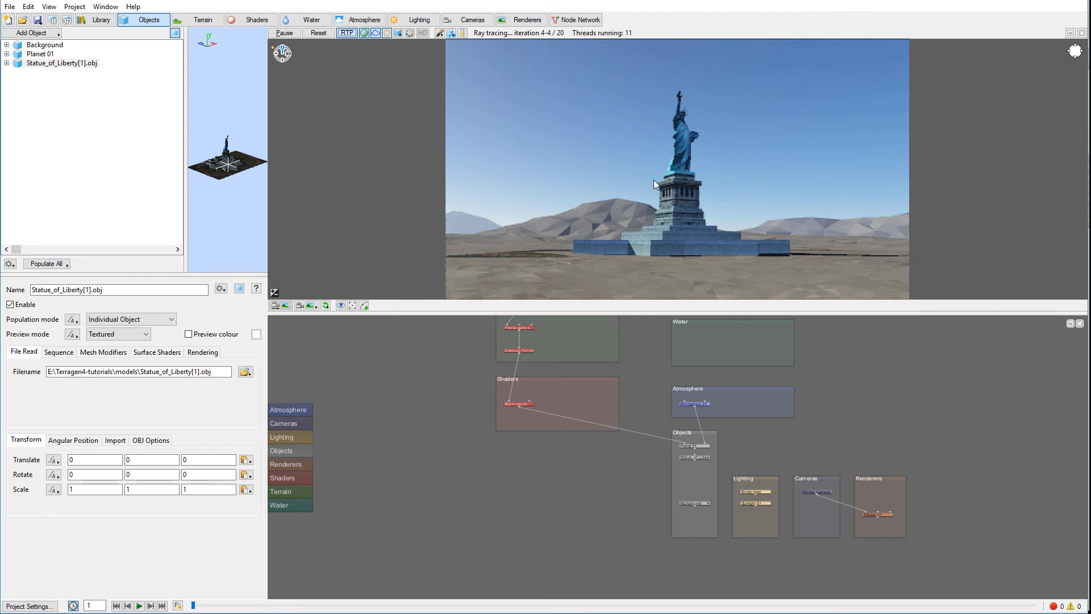
mouse_move(726, 130)
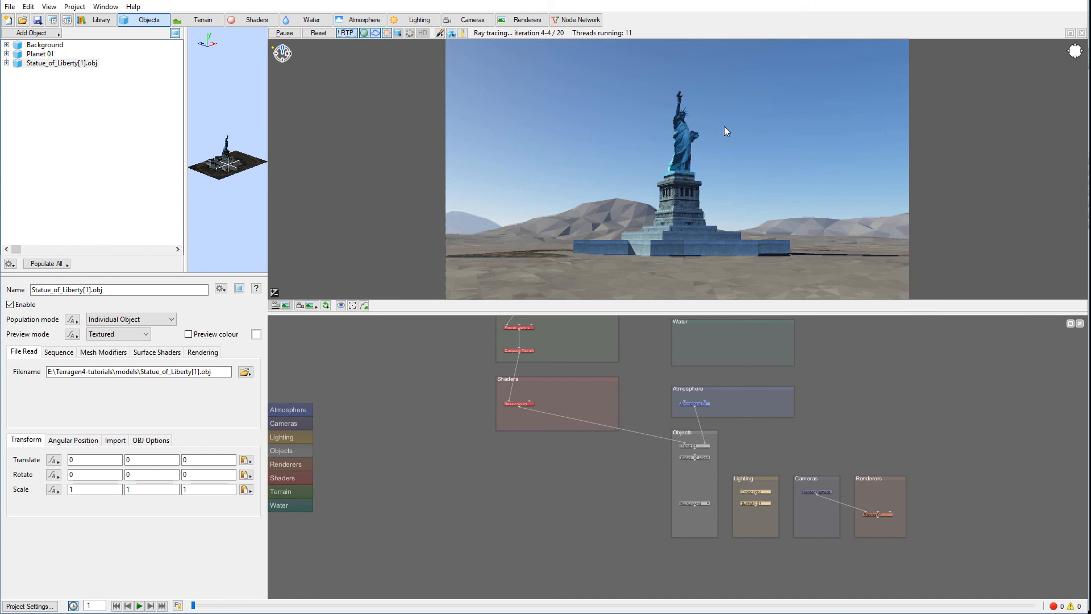
mouse_move(586, 194)
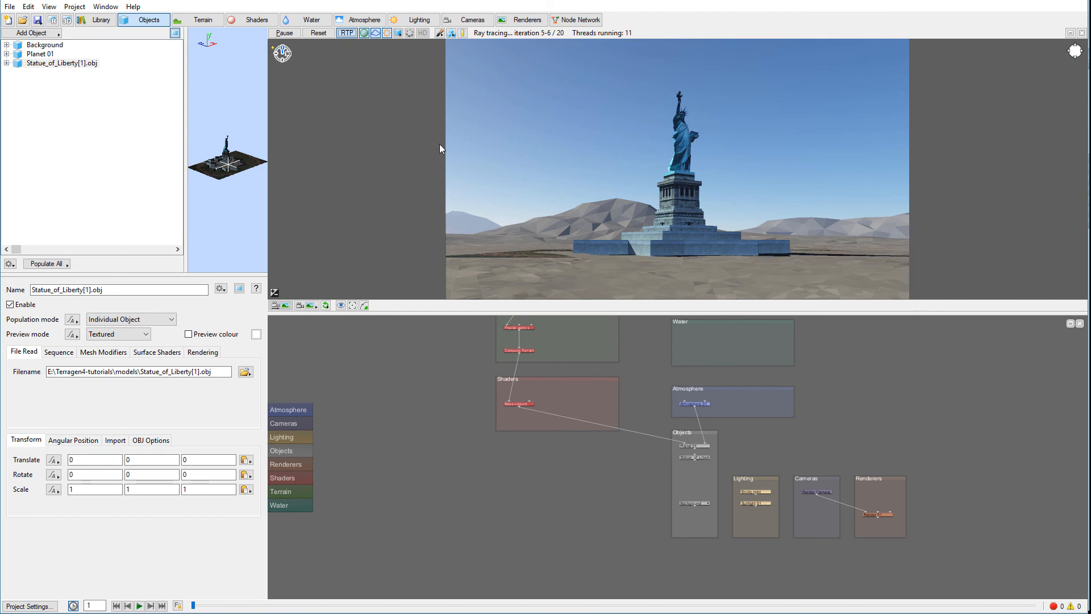
mouse_move(824, 143)
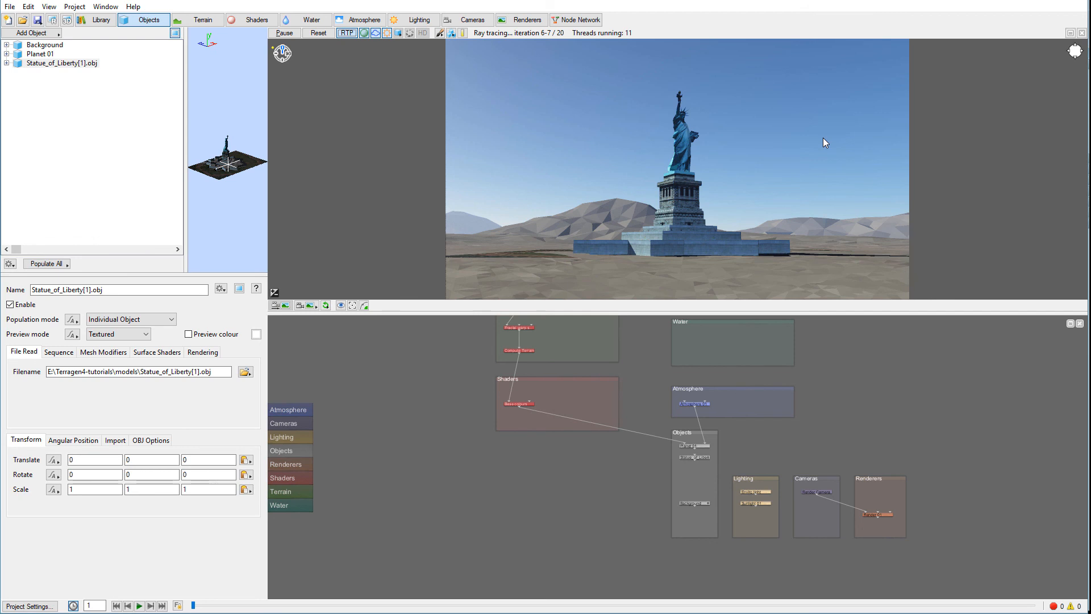
mouse_move(825, 131)
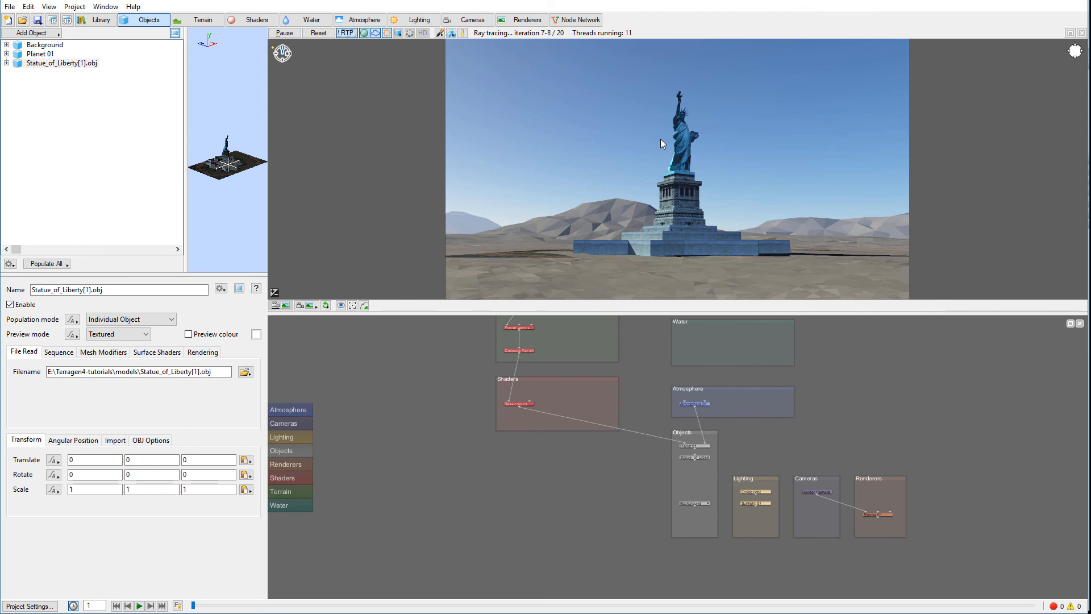
mouse_move(724, 184)
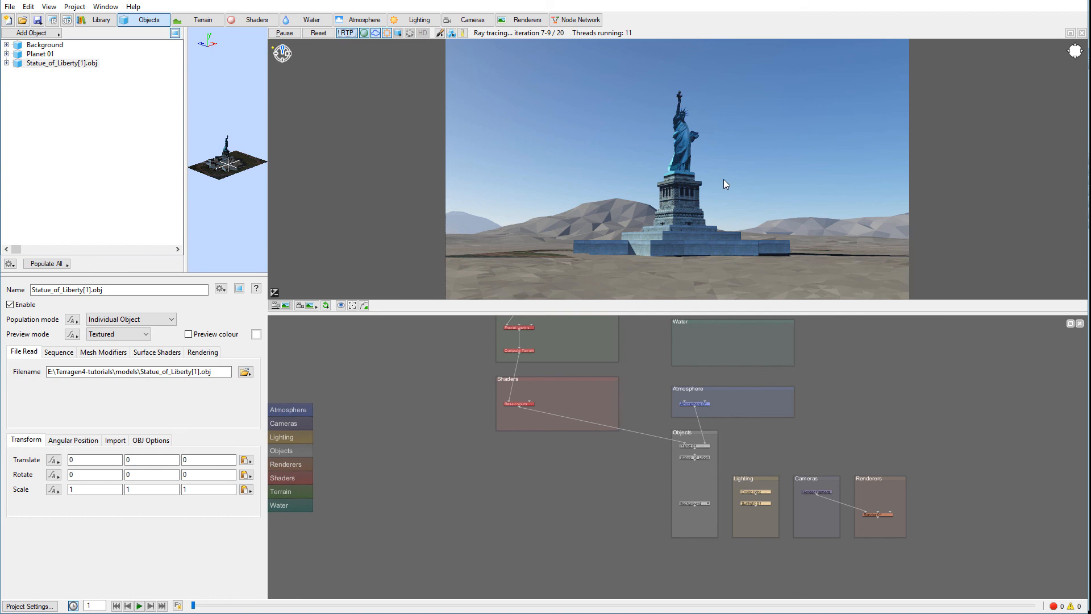